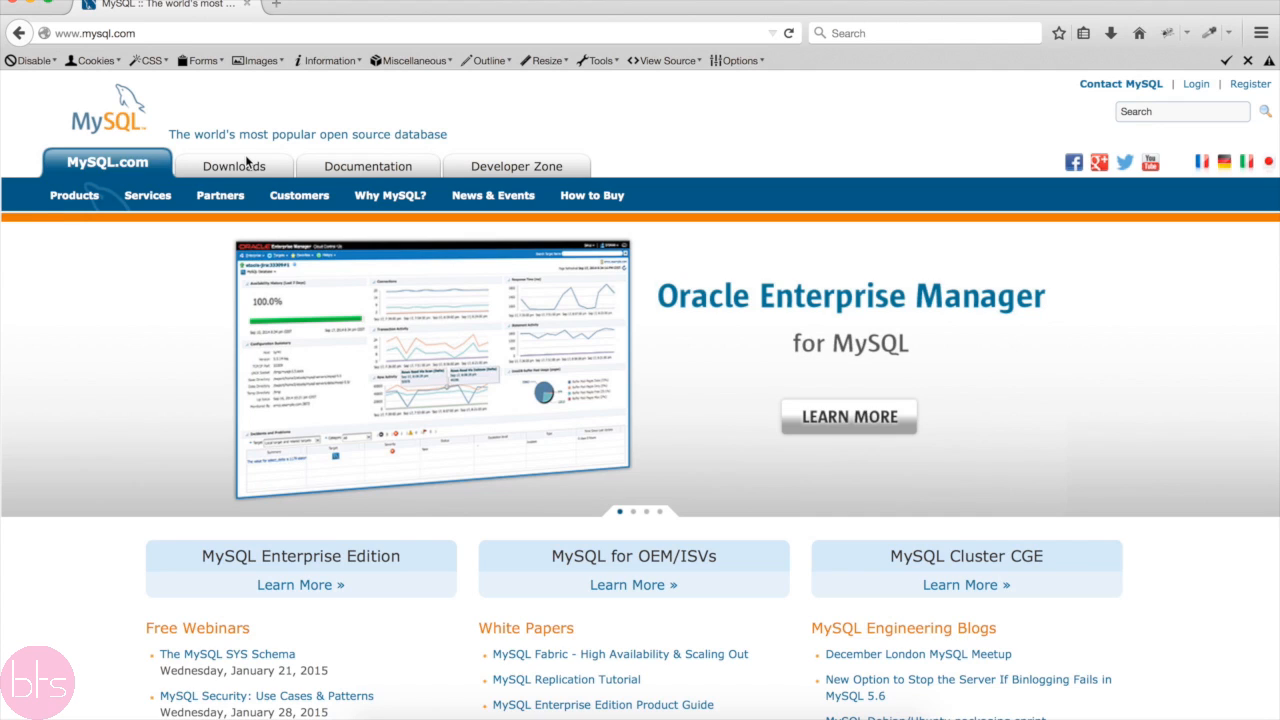
Step: Go to Downloads > Community > MySQL Community Server on mysql.com
left_click(233, 165)
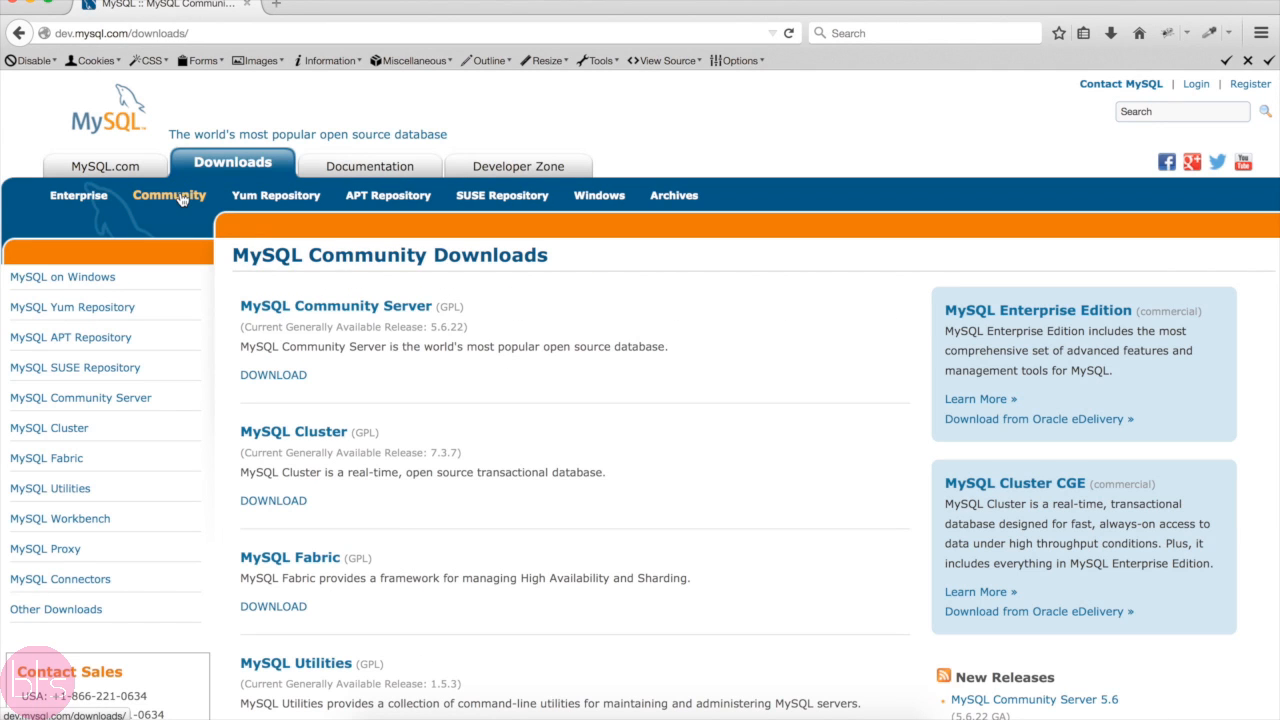
left_click(335, 305)
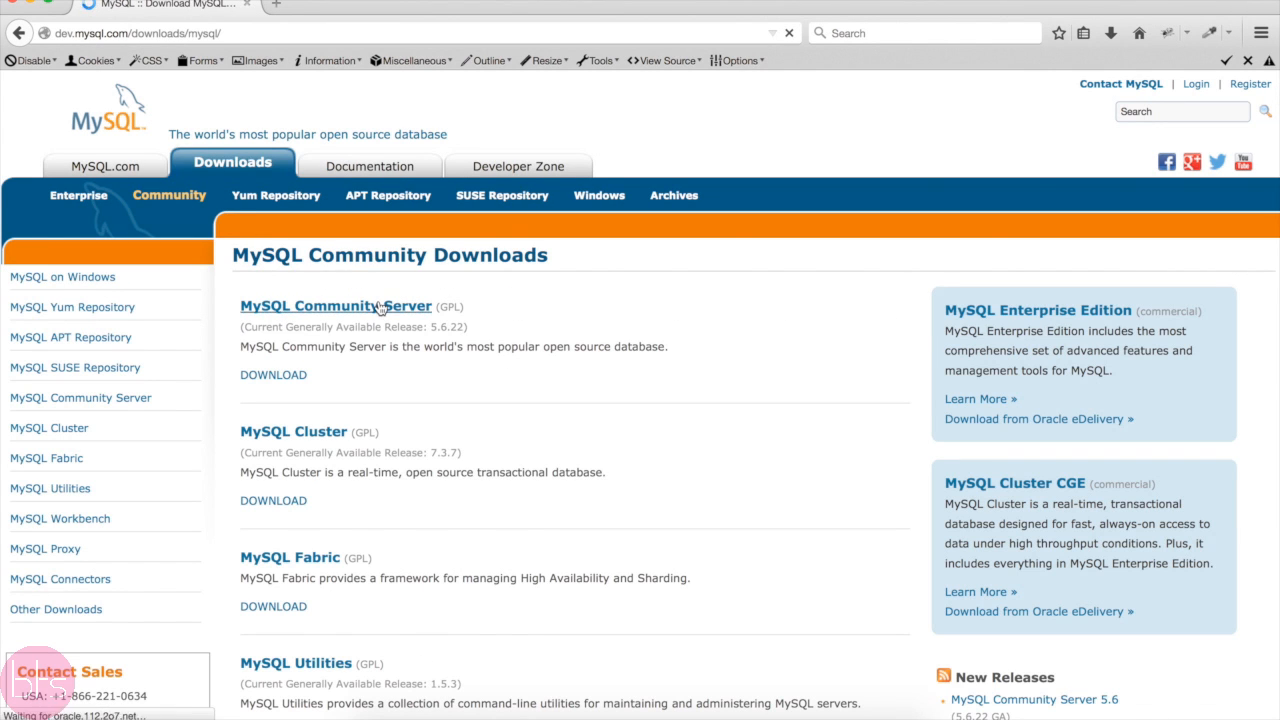
left_click(335, 306)
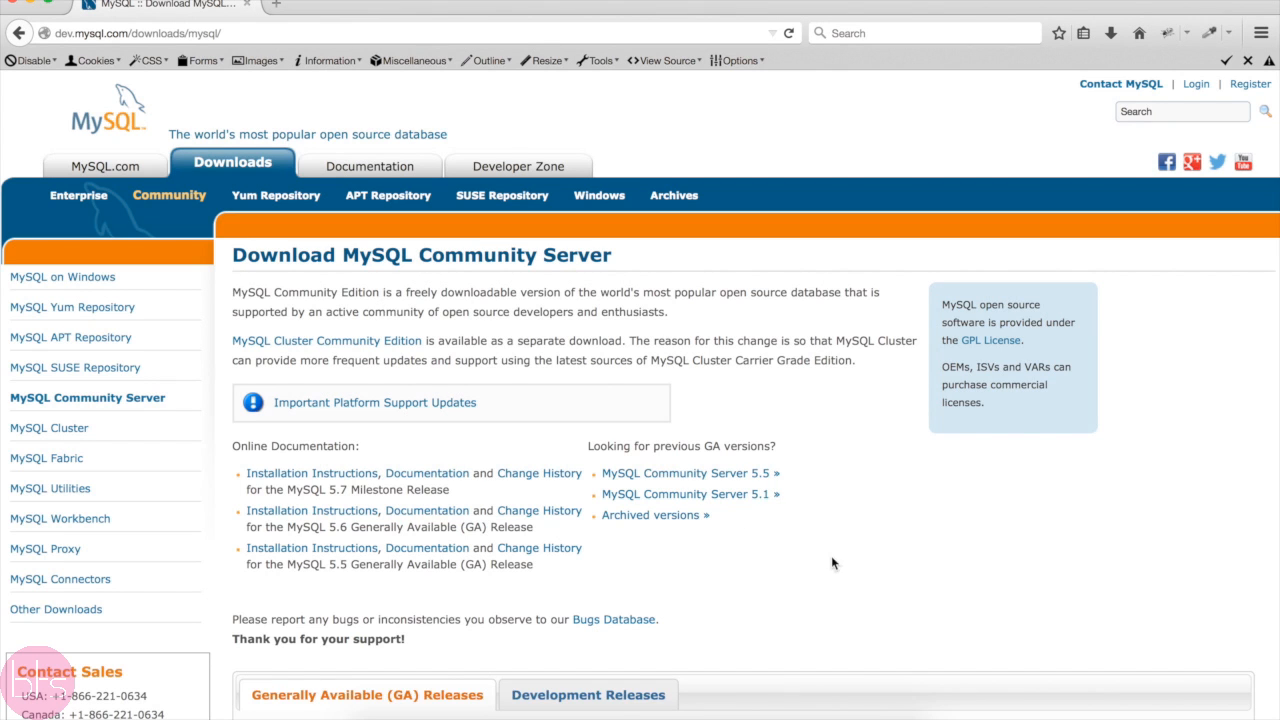
Step: Scroll to the Mac OS X 10.9 DMG Archive and choose its Download
scroll("down", 3)
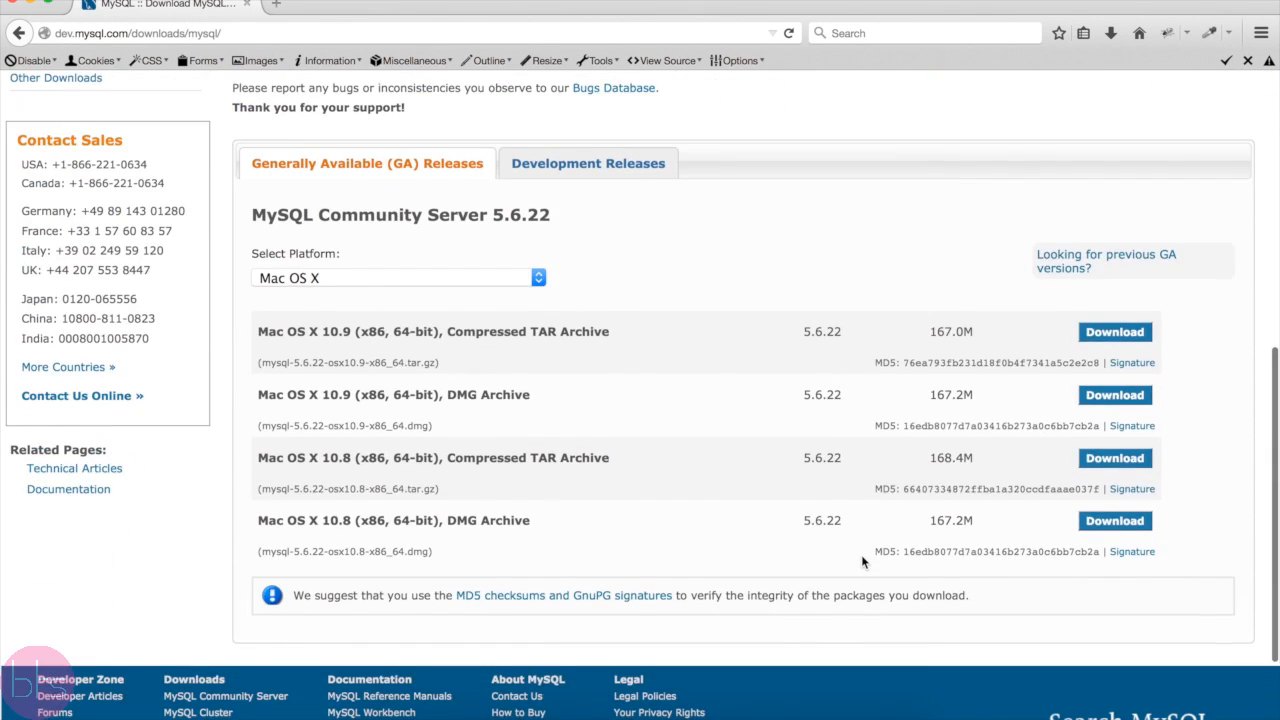
scroll("down", 3)
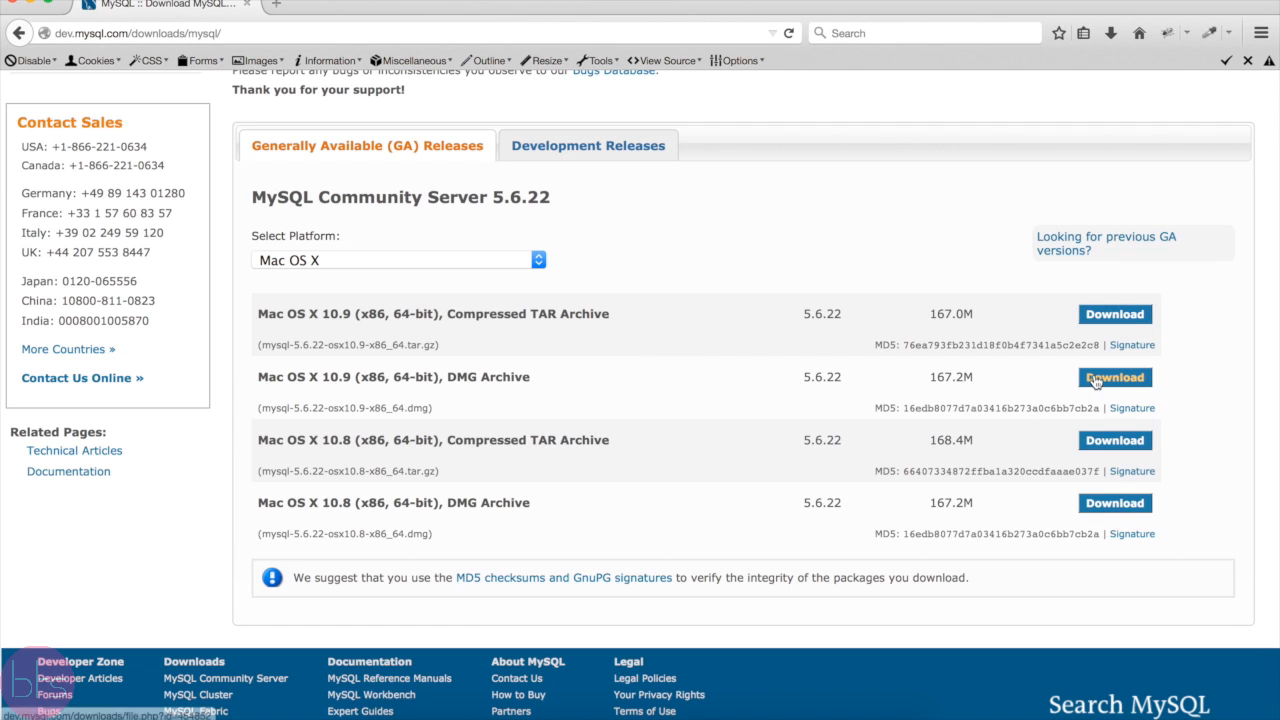
left_click(1114, 377)
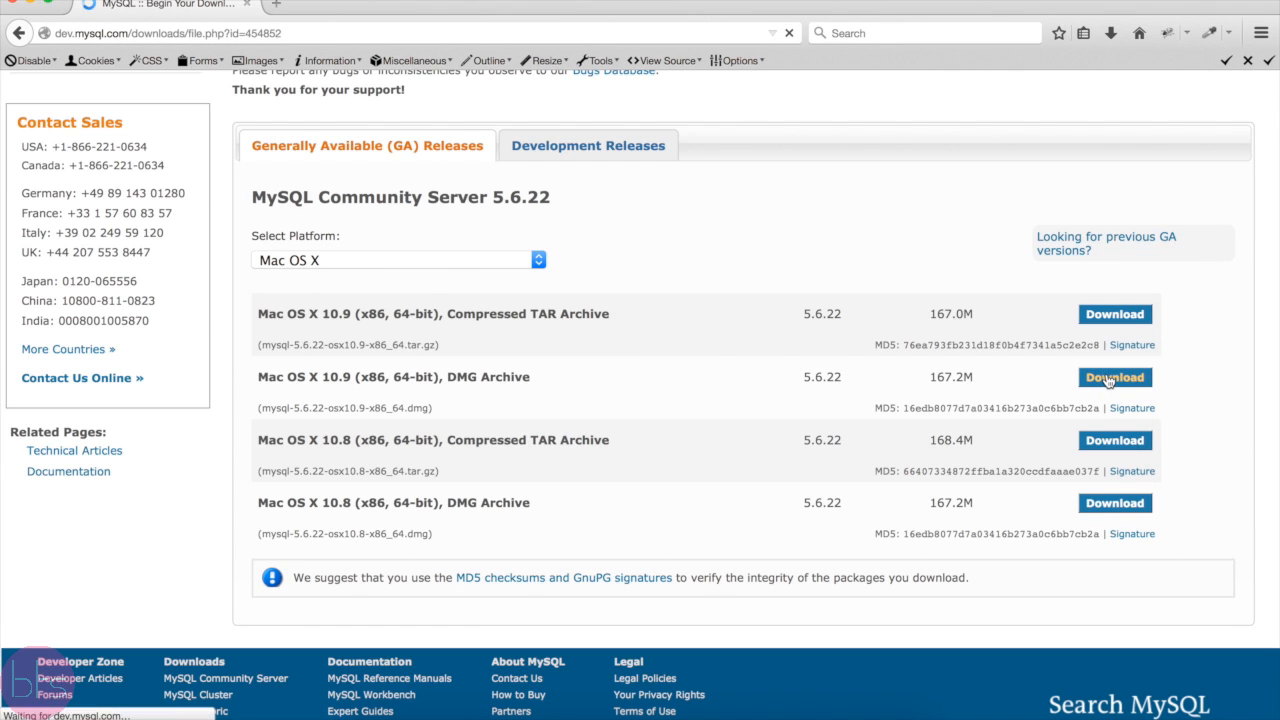
left_click(1113, 377)
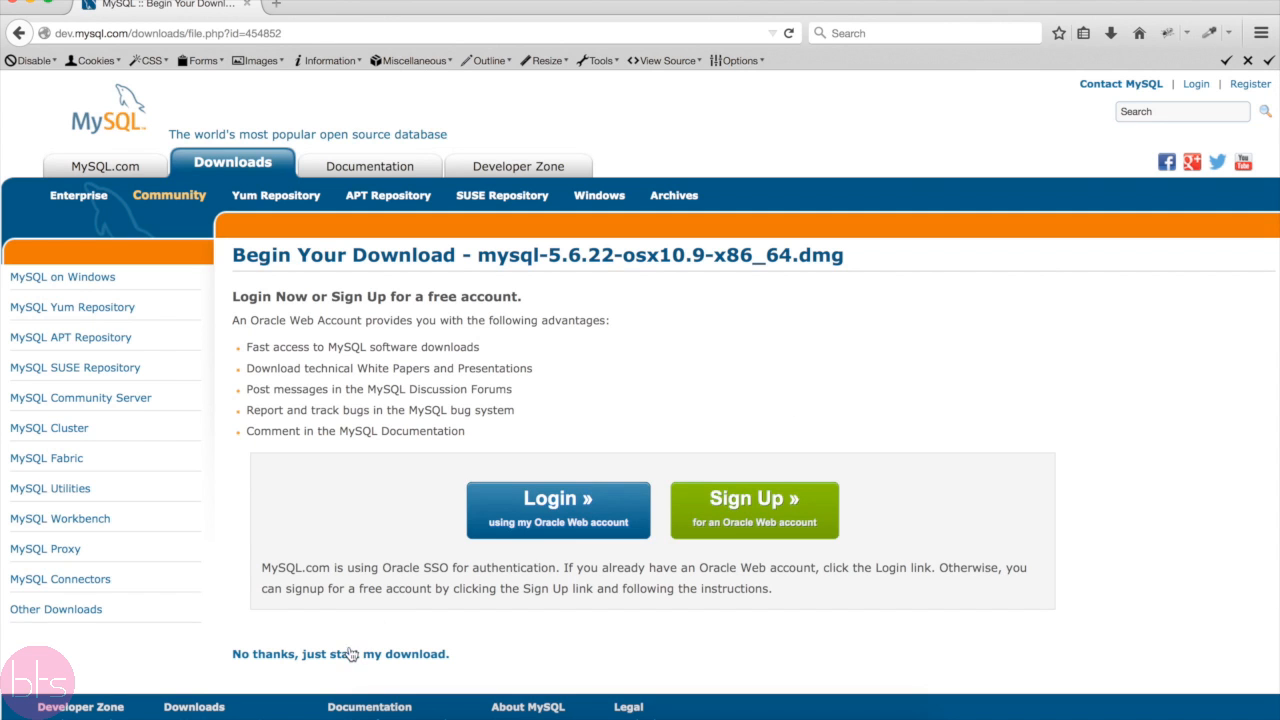
Step: Skip sign-in, save the MySQL 5.6.22 .dmg, and open it from downloads
left_click(340, 654)
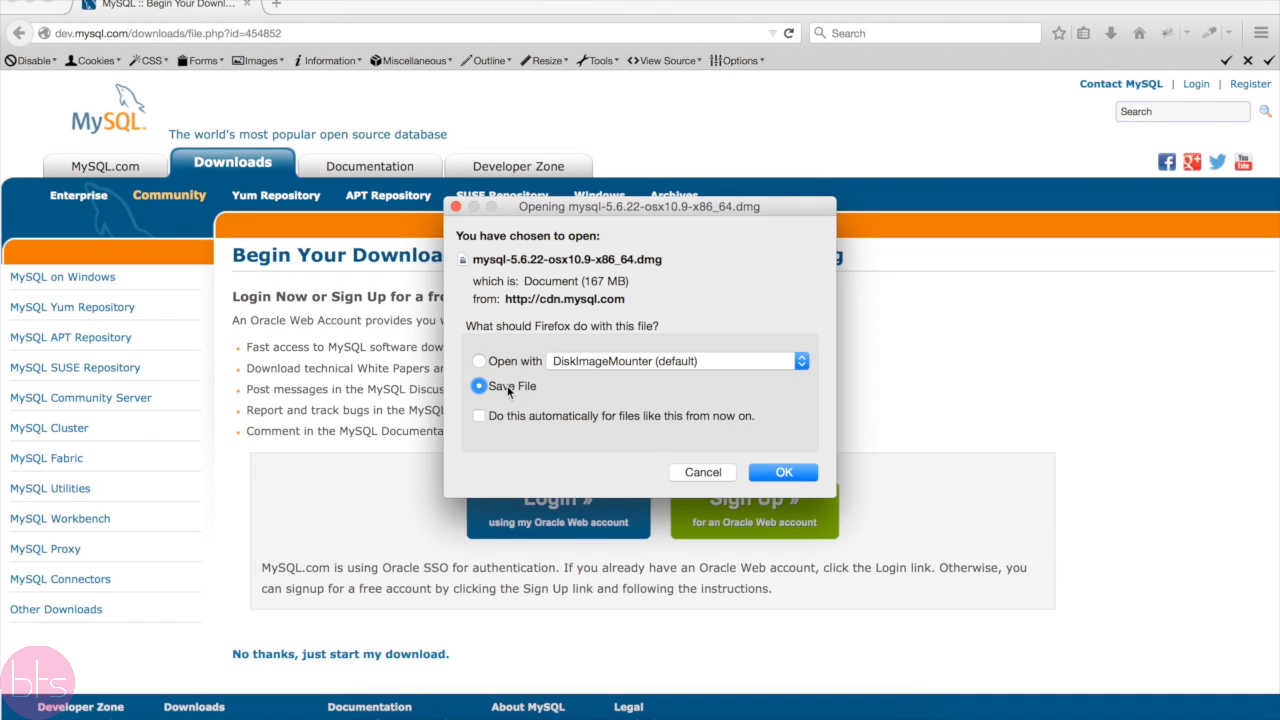
left_click(782, 472)
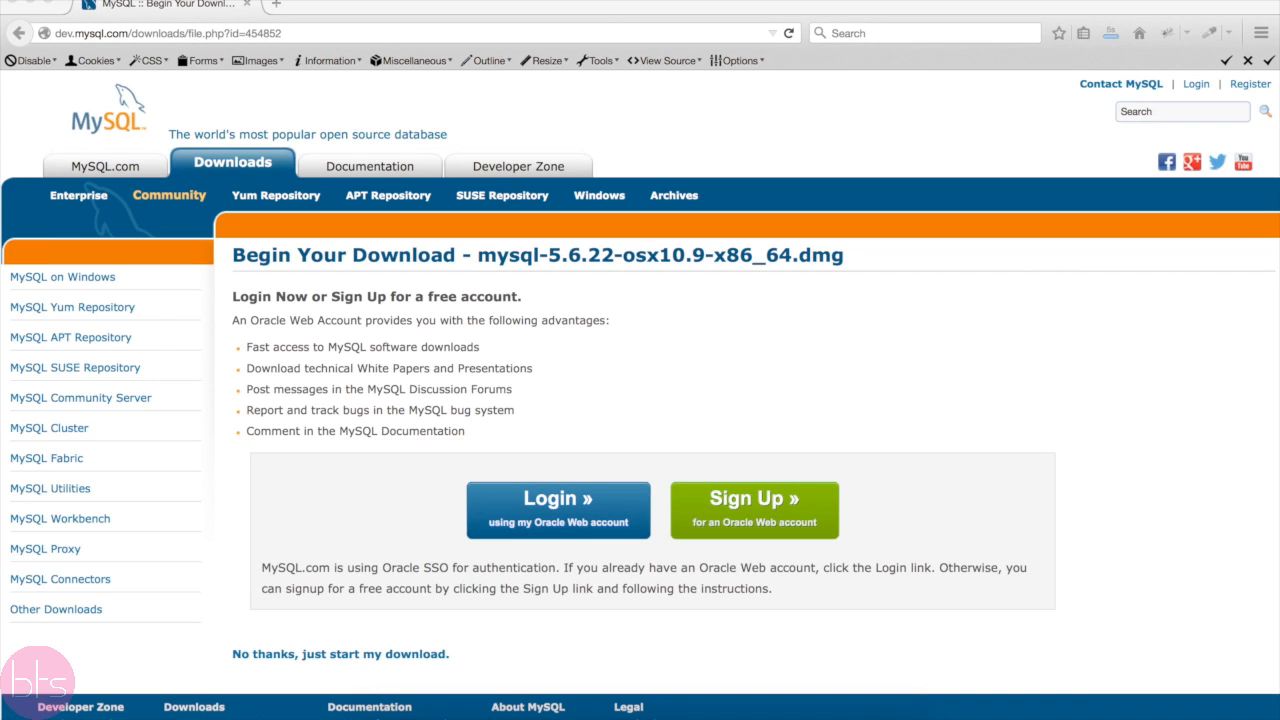
left_click(340, 654)
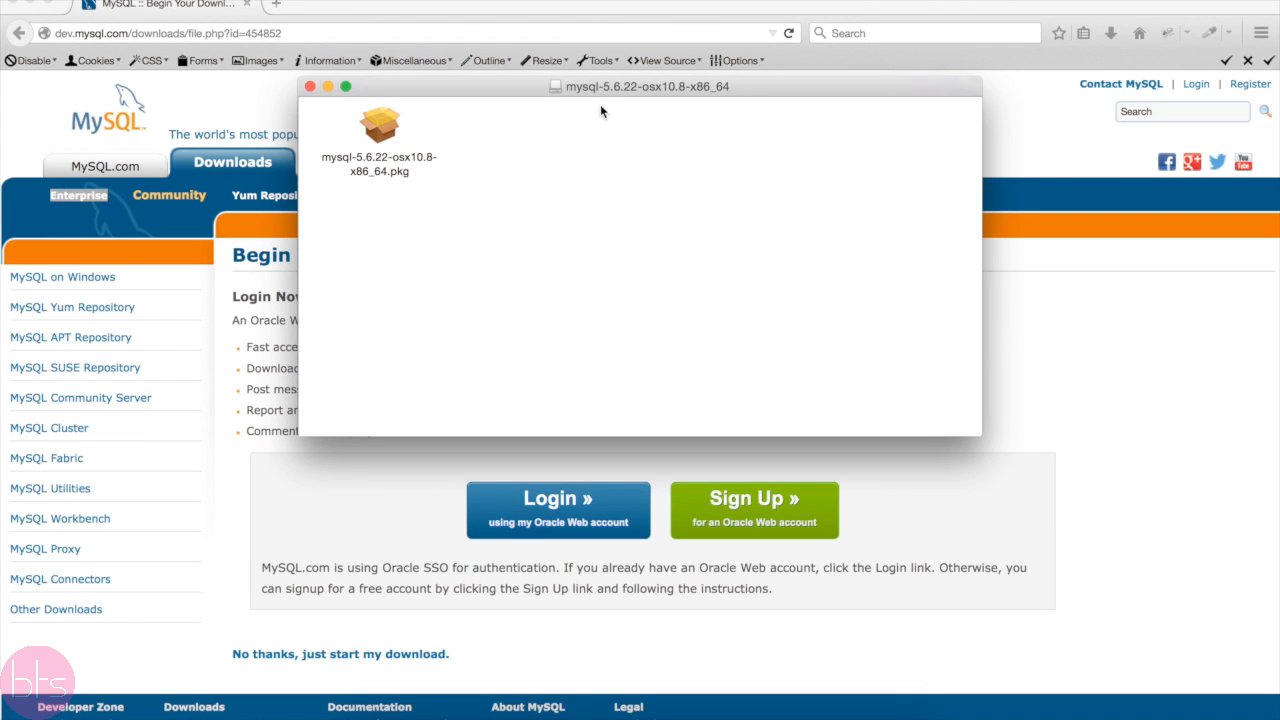
Step: Launch the MySQL 5.6.22 installer package and advance past the introduction and license text
left_click(381, 128)
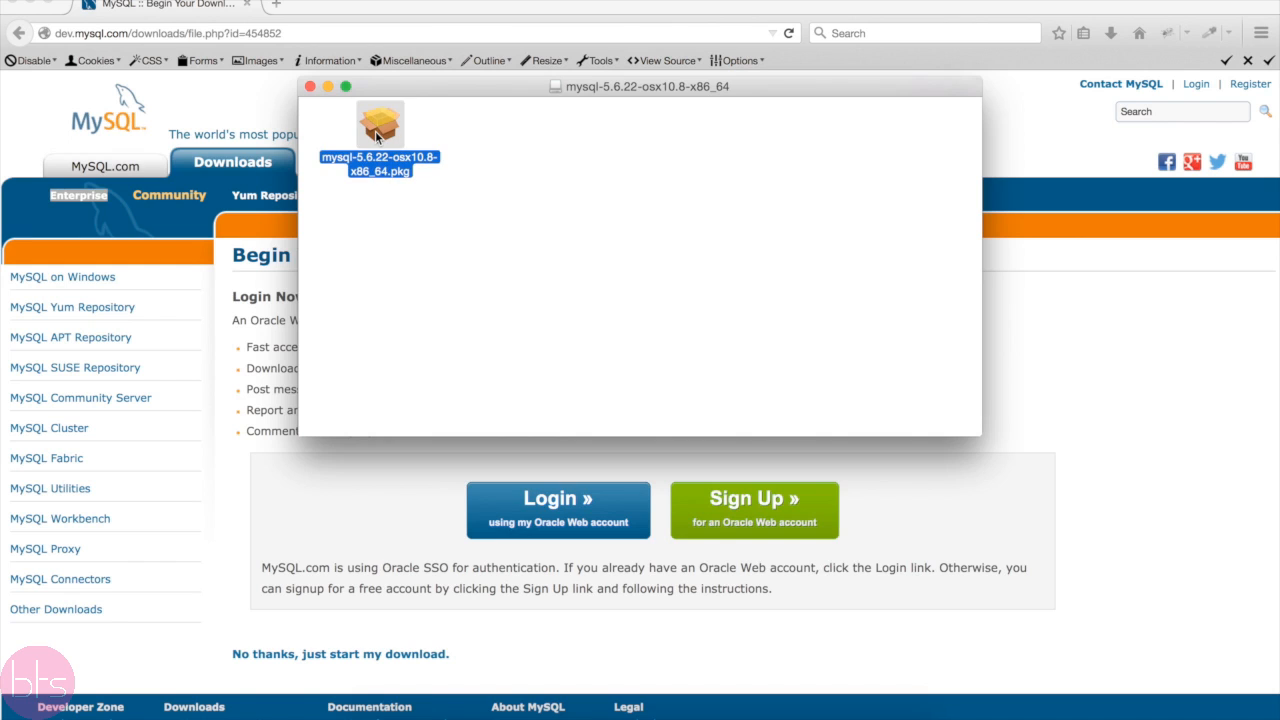
double_click(380, 125)
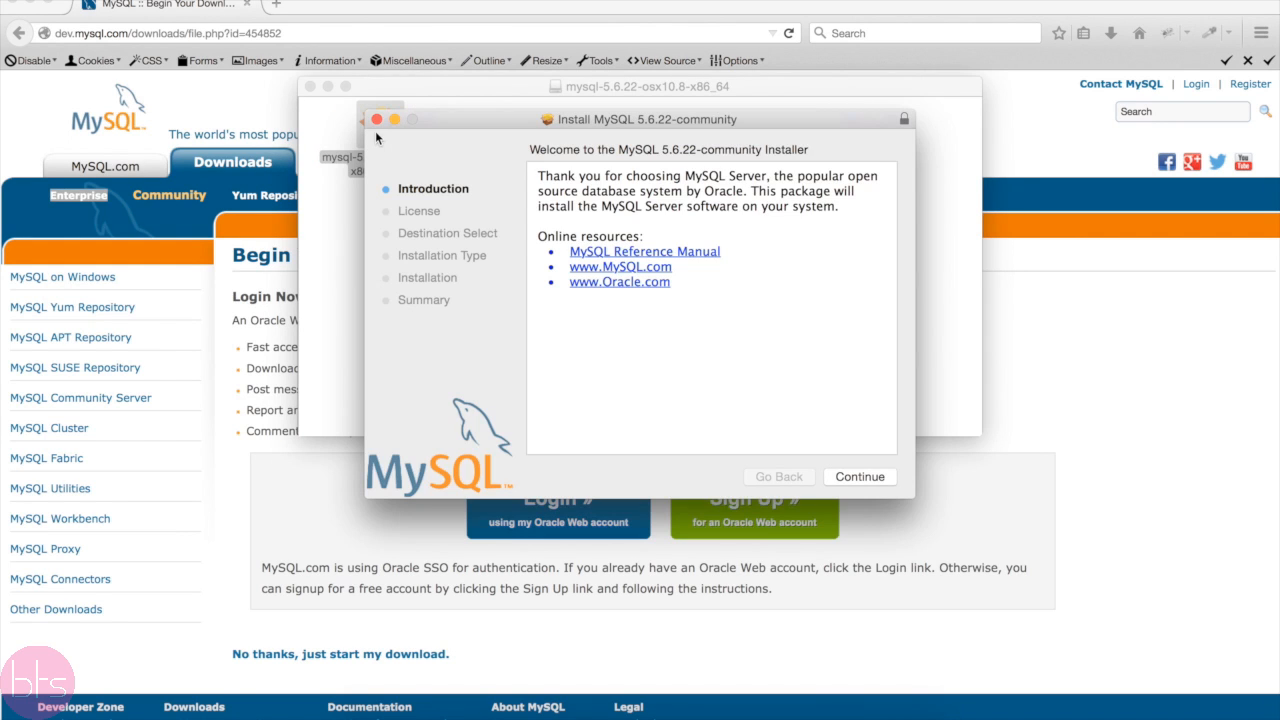
left_click(859, 477)
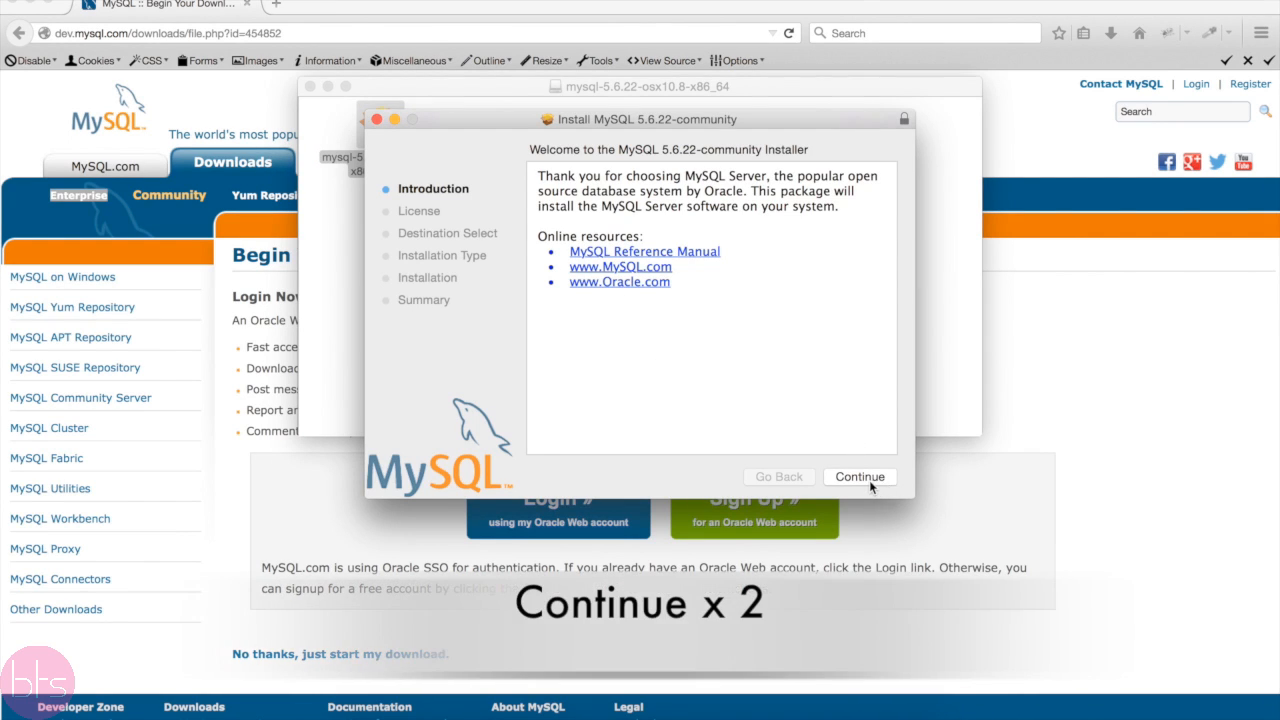
left_click(859, 476)
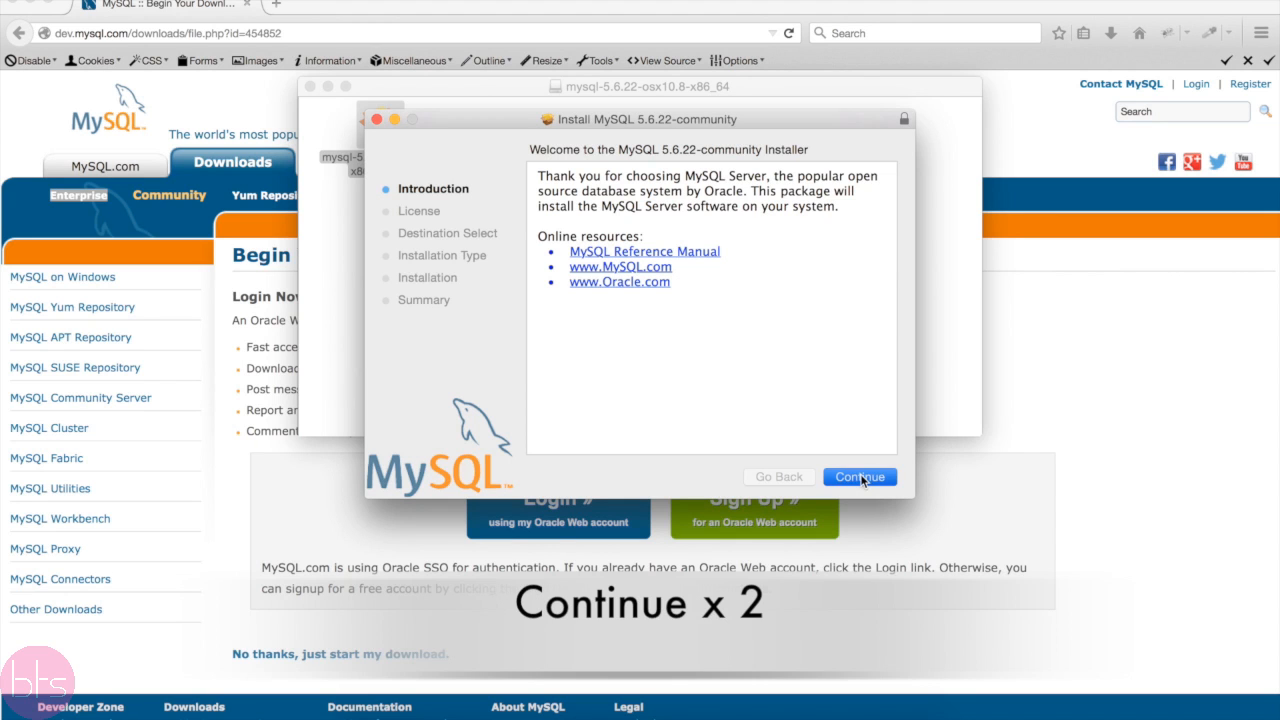
left_click(859, 476)
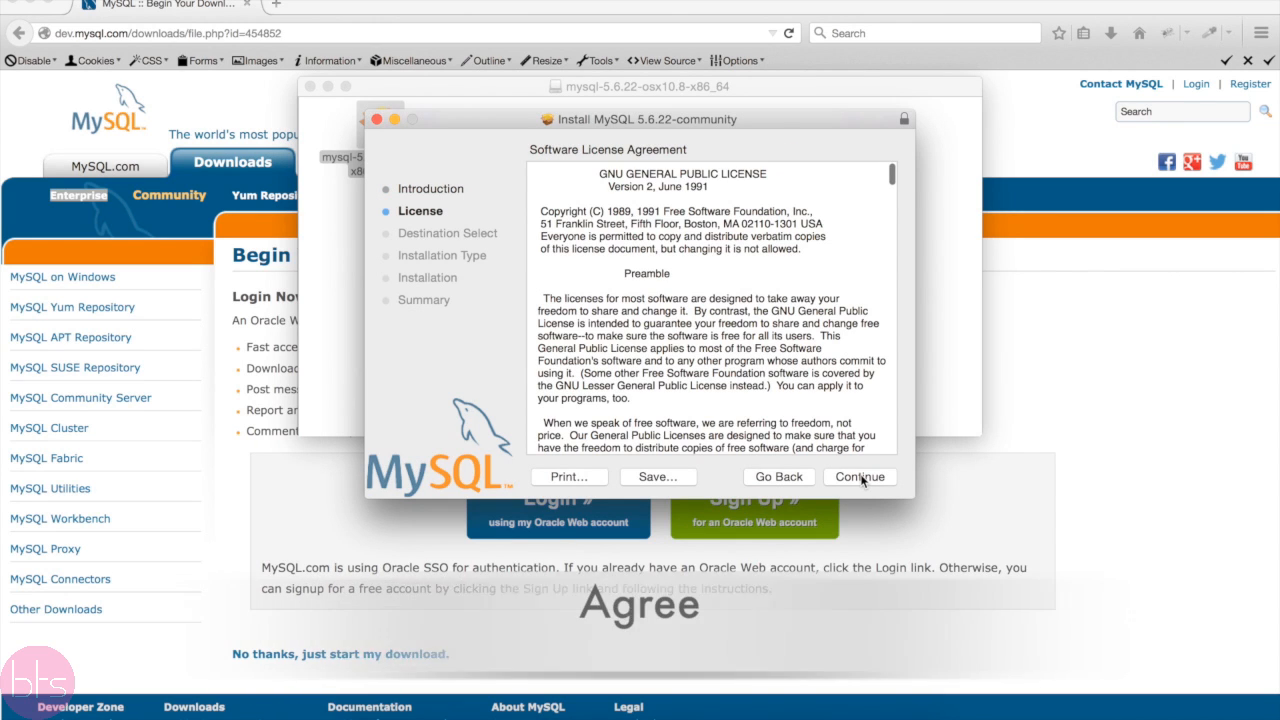
left_click(859, 477)
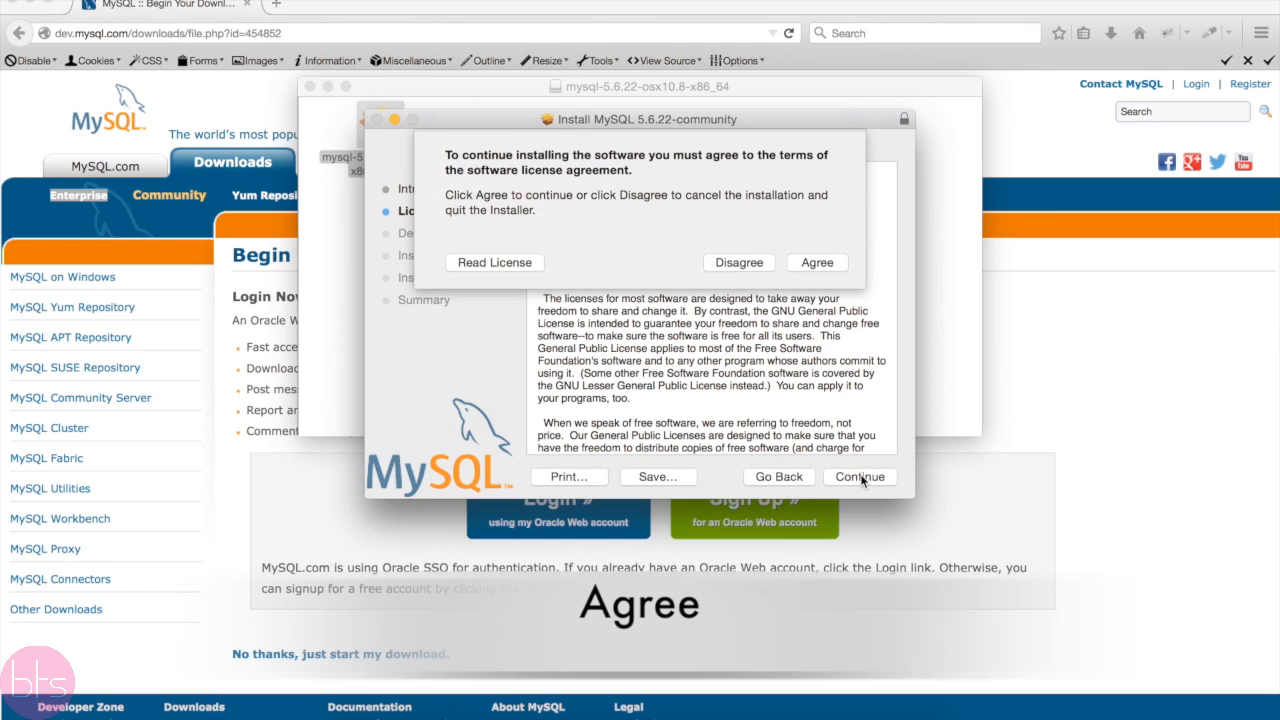
Step: Agree to the GPL license, run the standard install, and authorize it
left_click(816, 262)
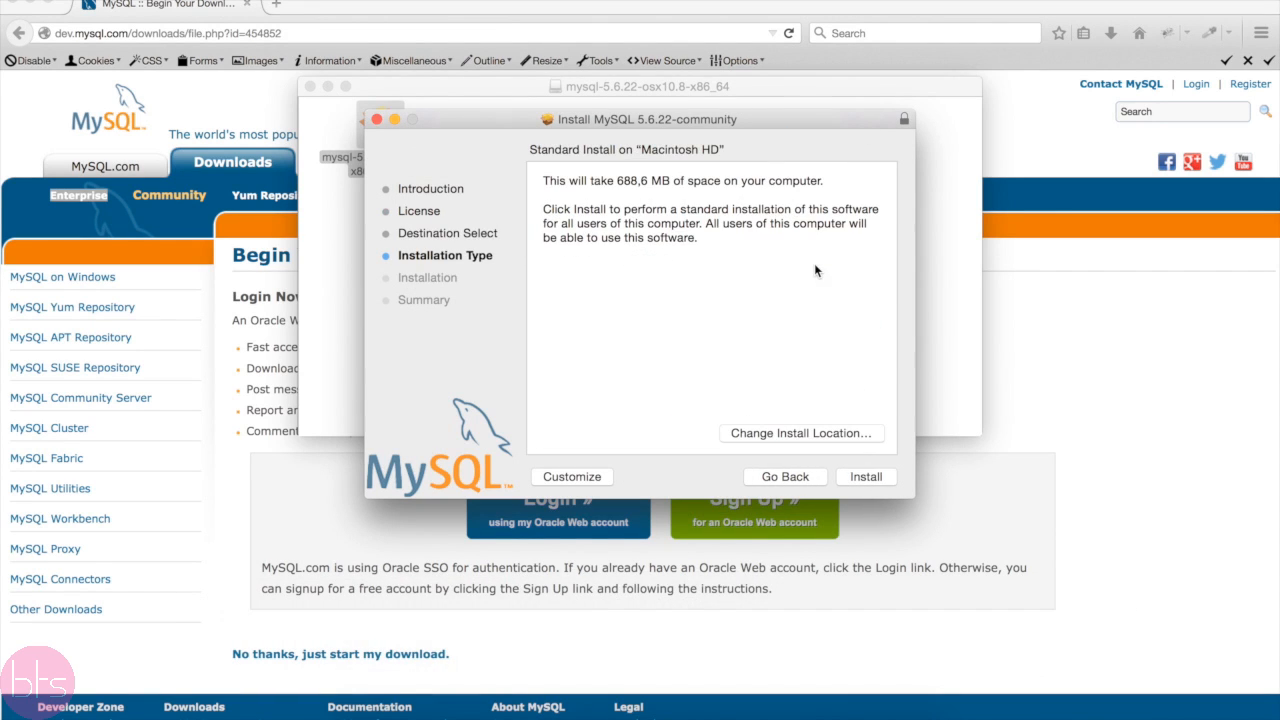
left_click(866, 477)
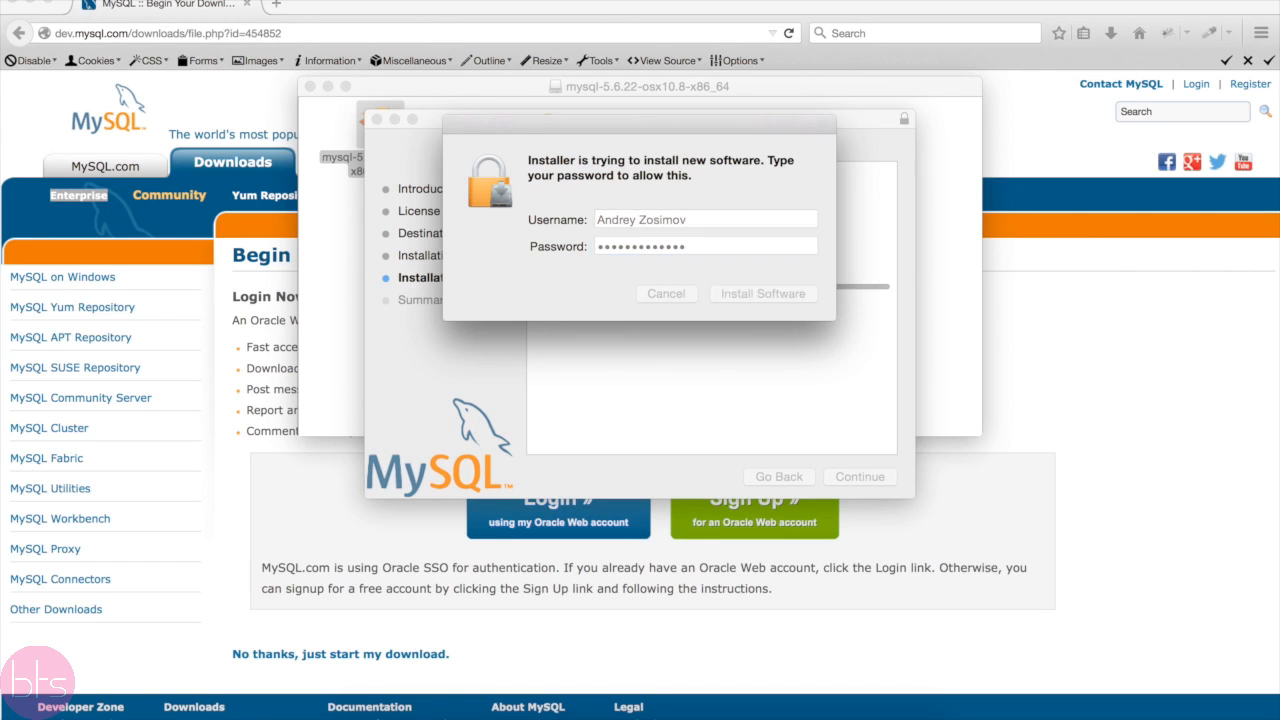
left_click(763, 293)
type("sys")
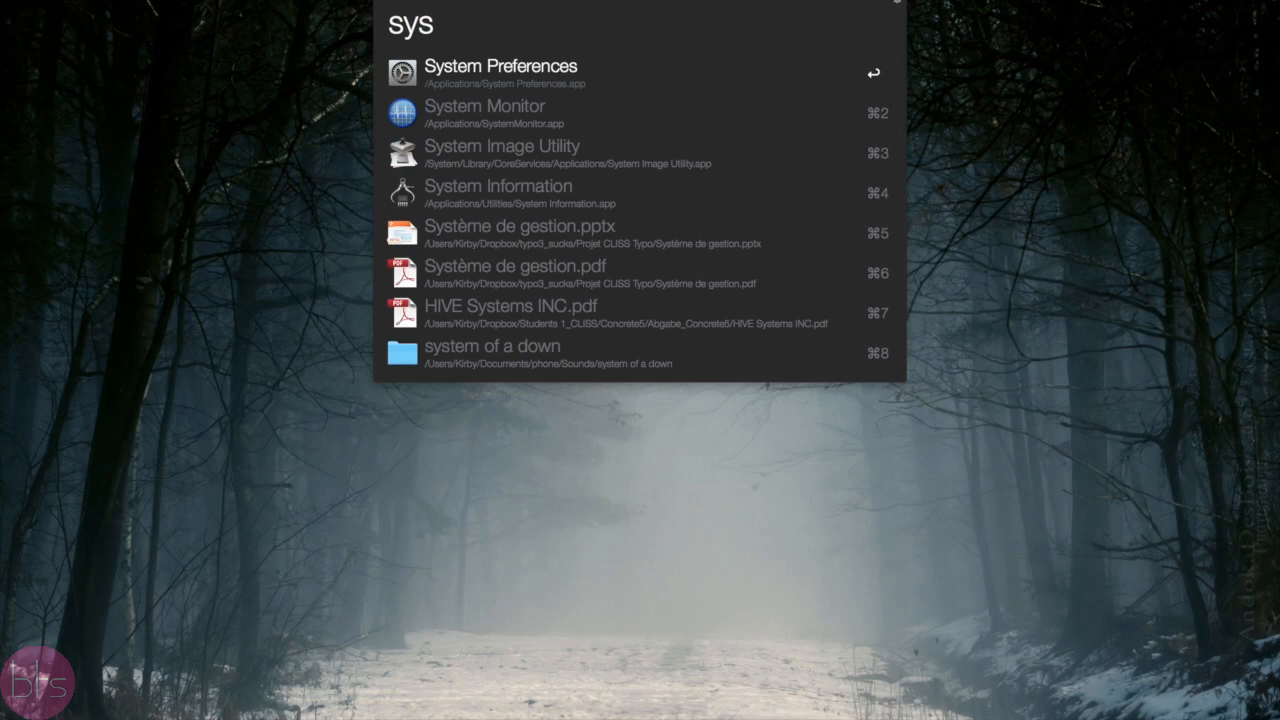
Step: Open the MySQL pane in System Preferences showing the server stopped
left_click(498, 65)
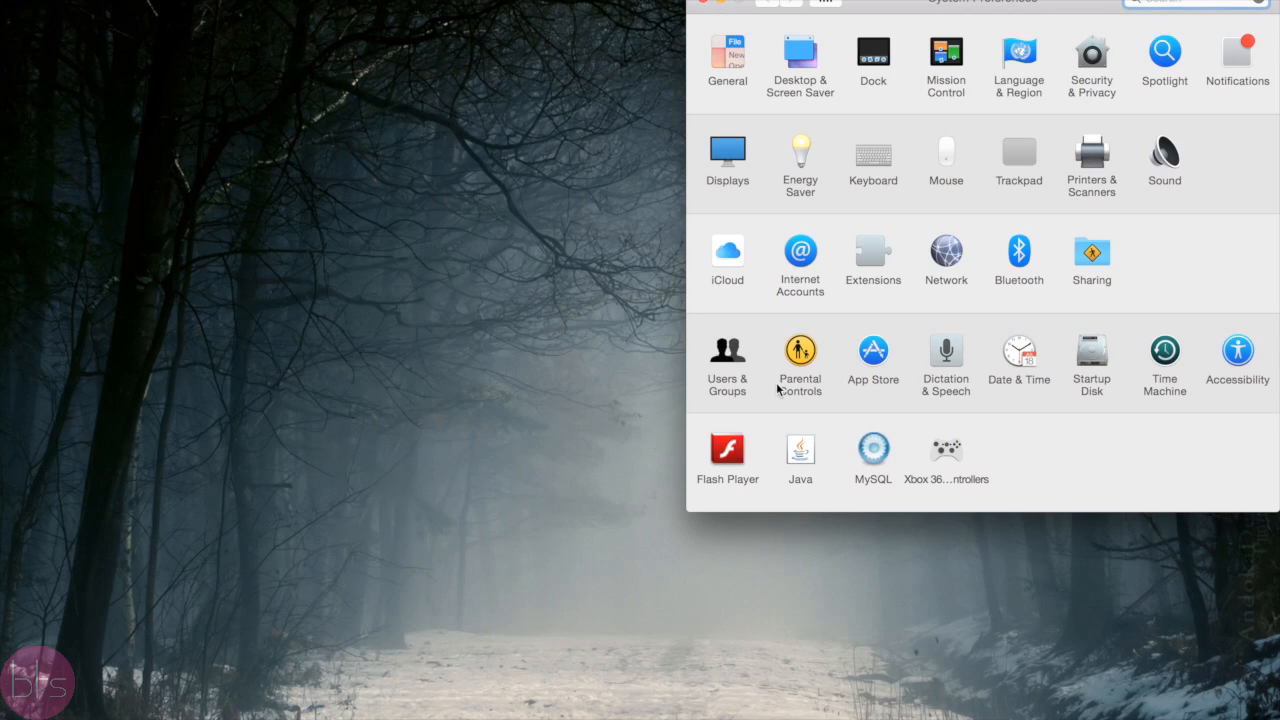
mouse_move(869, 453)
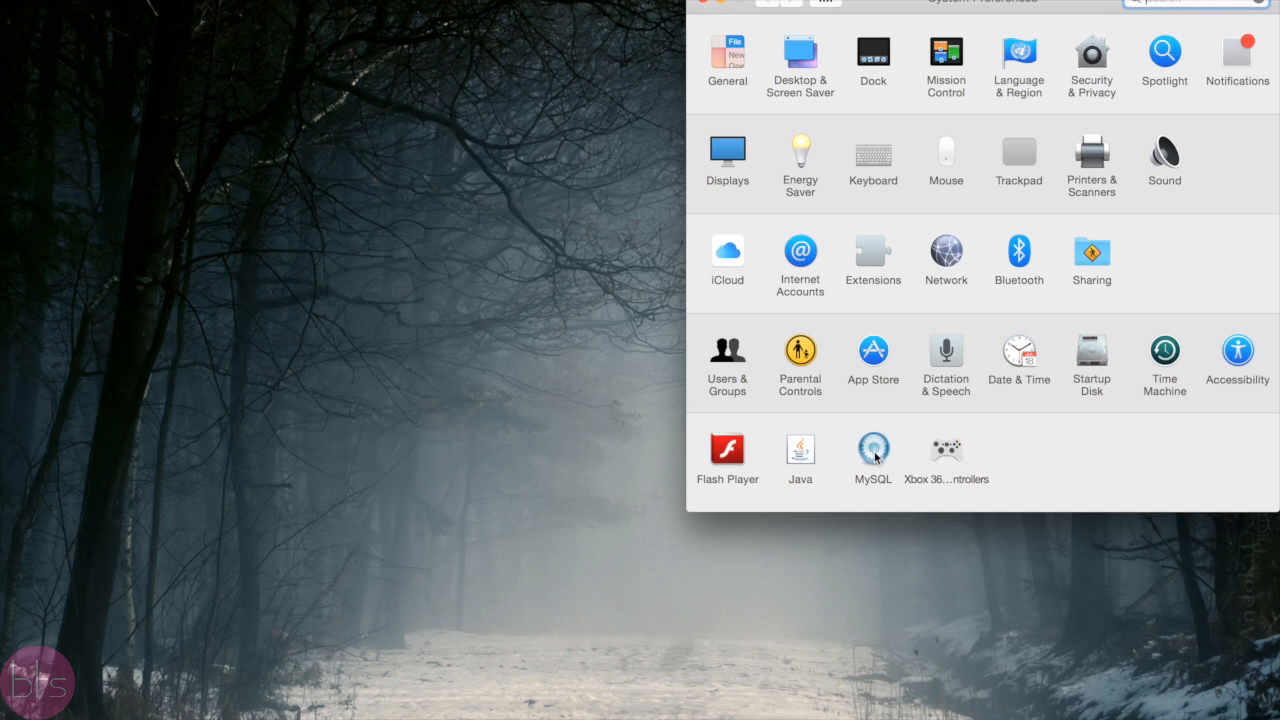
left_click(873, 446)
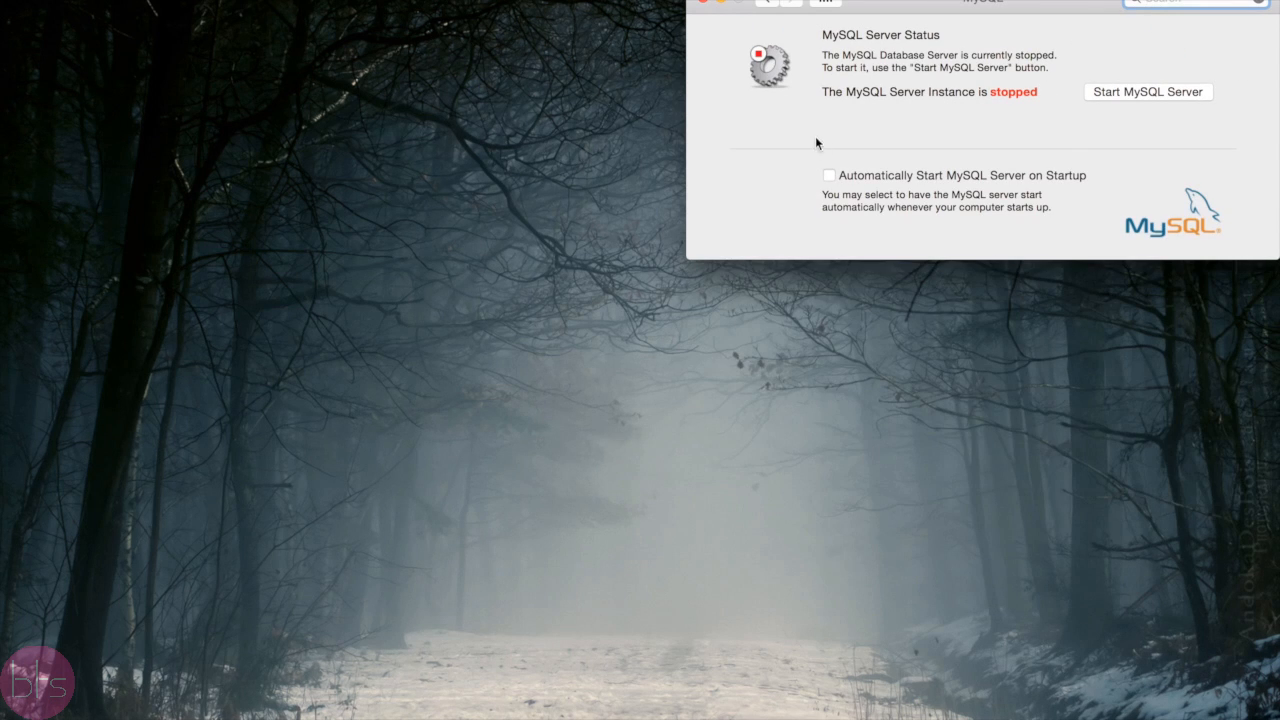
mouse_move(1105, 108)
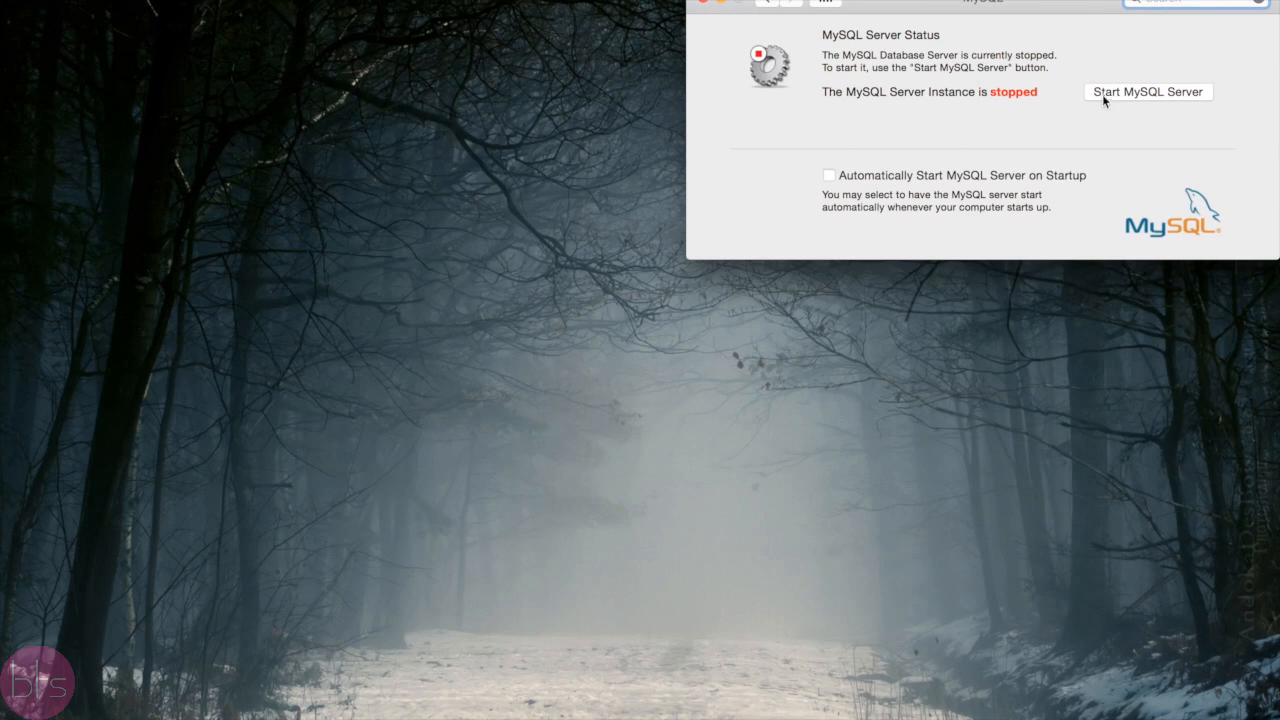
mouse_move(725, 33)
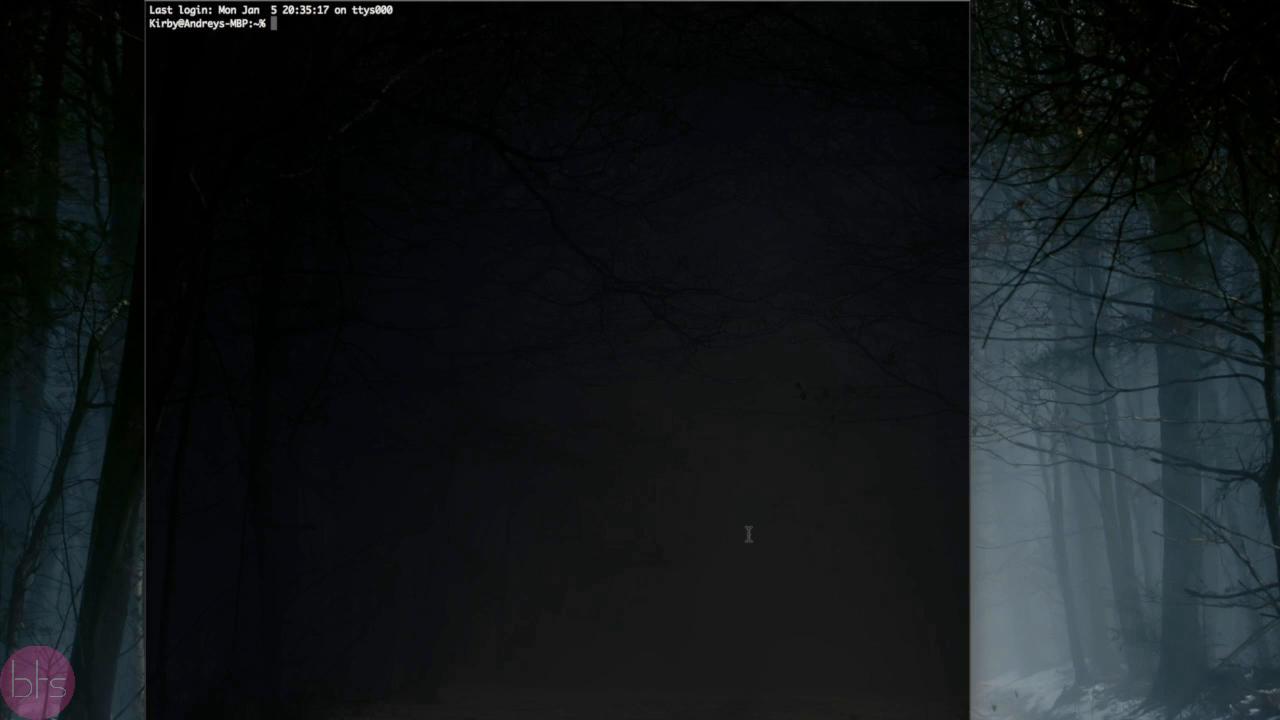
Step: Start the MySQL server with sudo /usr/local/mysql/support-files/mysql.server start
type("sudo /usr/local/mysql/s")
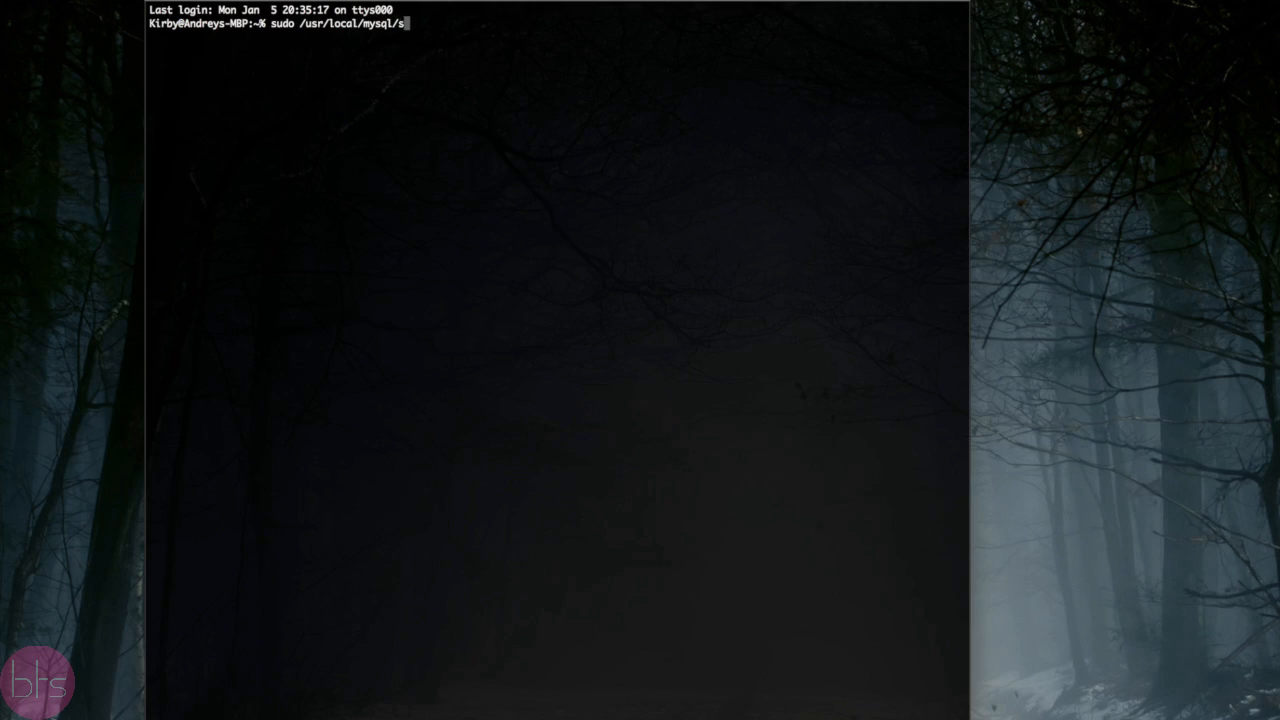
type("upport-files/mysql.server start")
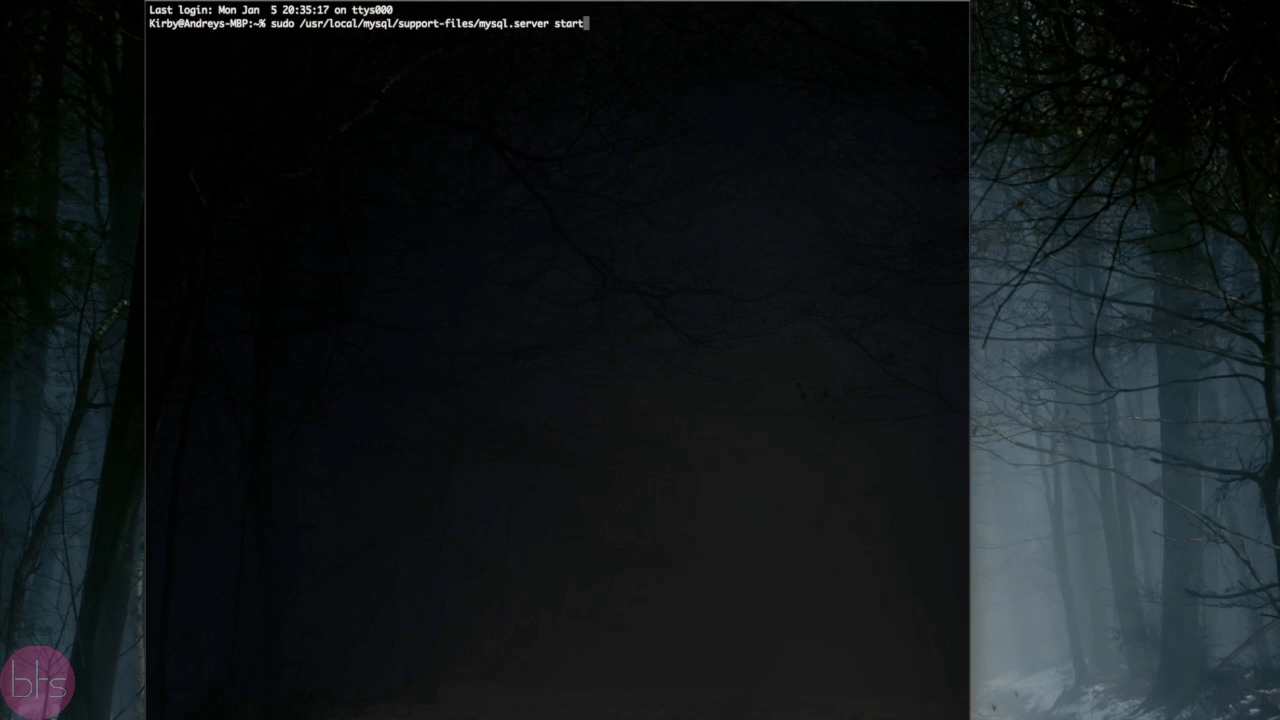
key("Return")
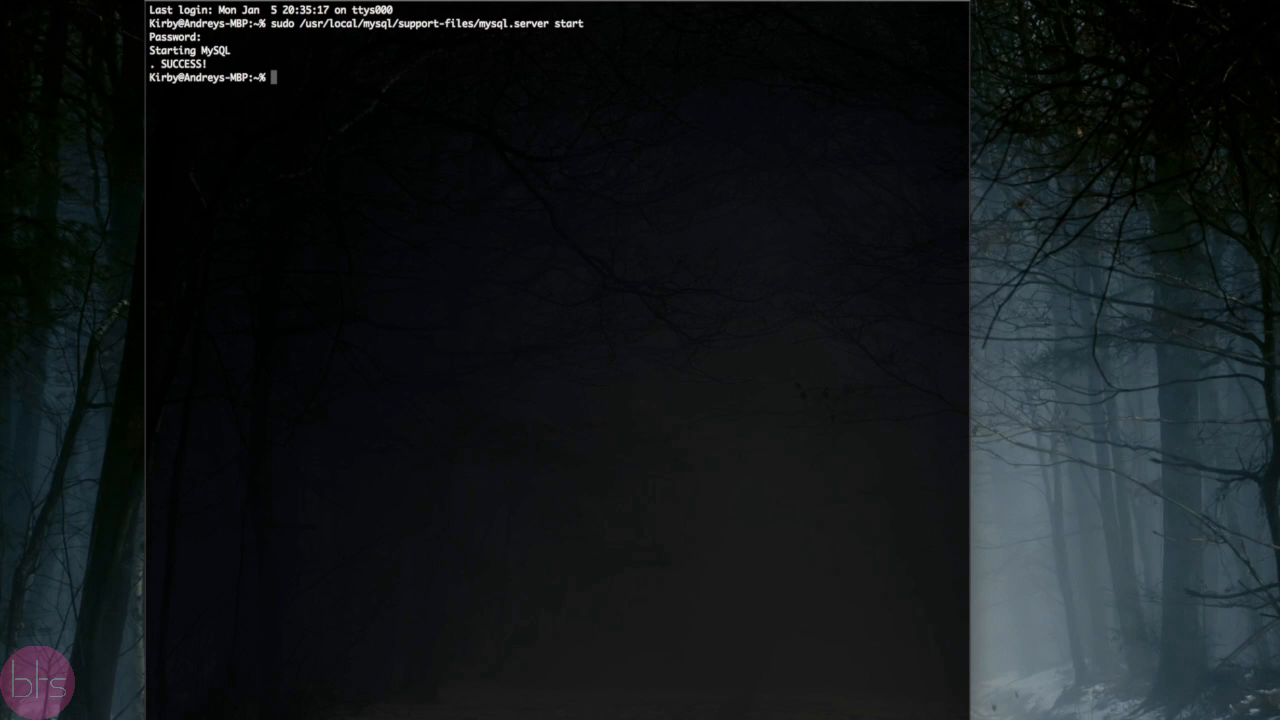
Step: List /usr/local/mysql and log into the mysql monitor as root
type("ls")
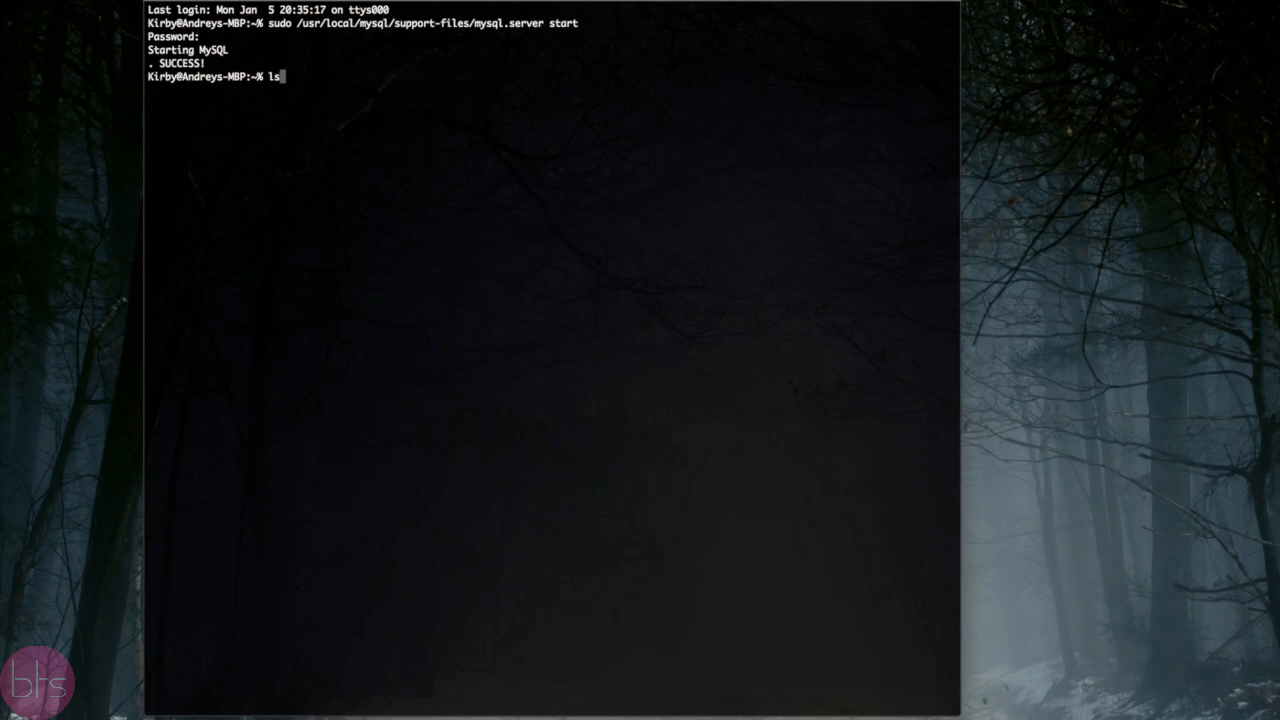
type("/")
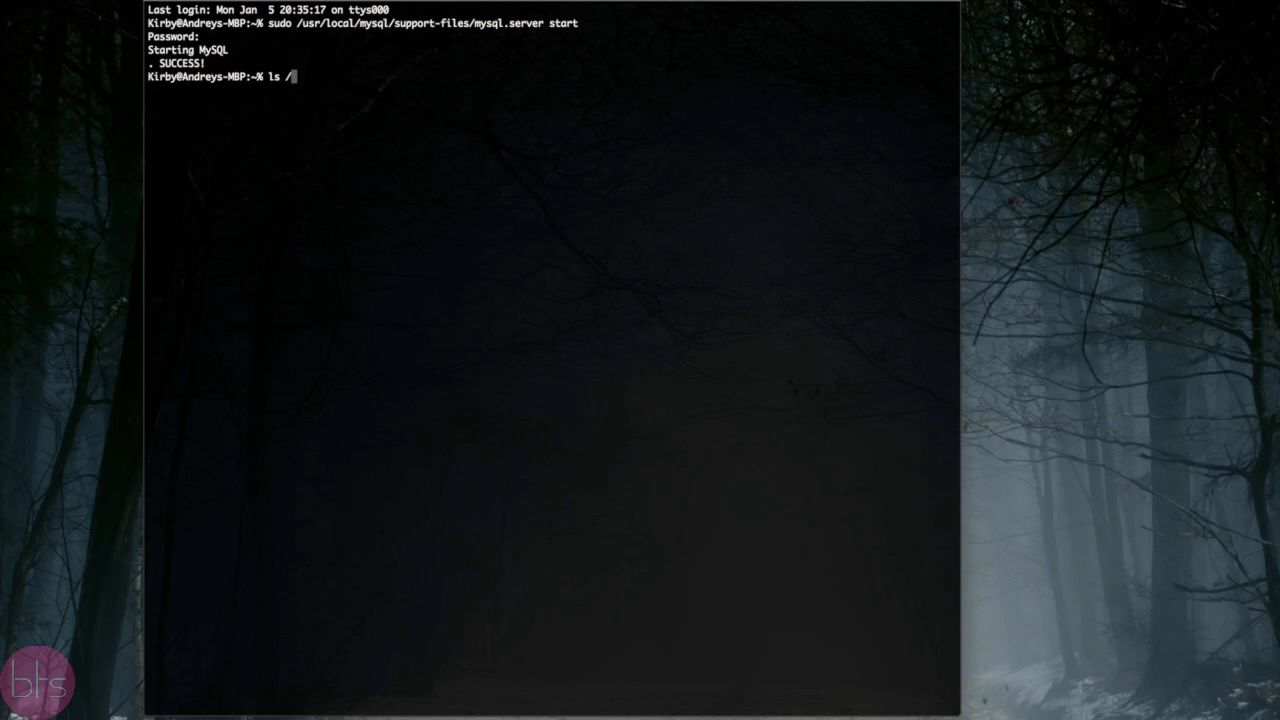
type("usr")
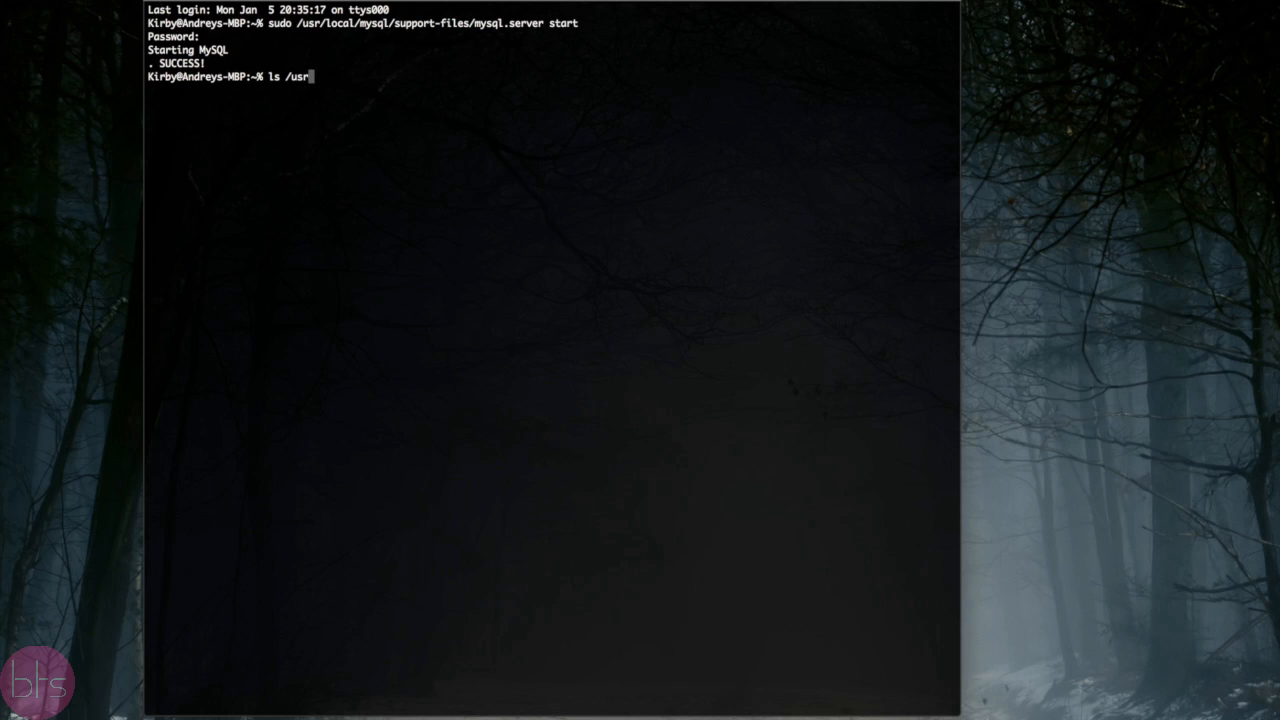
type("/local/")
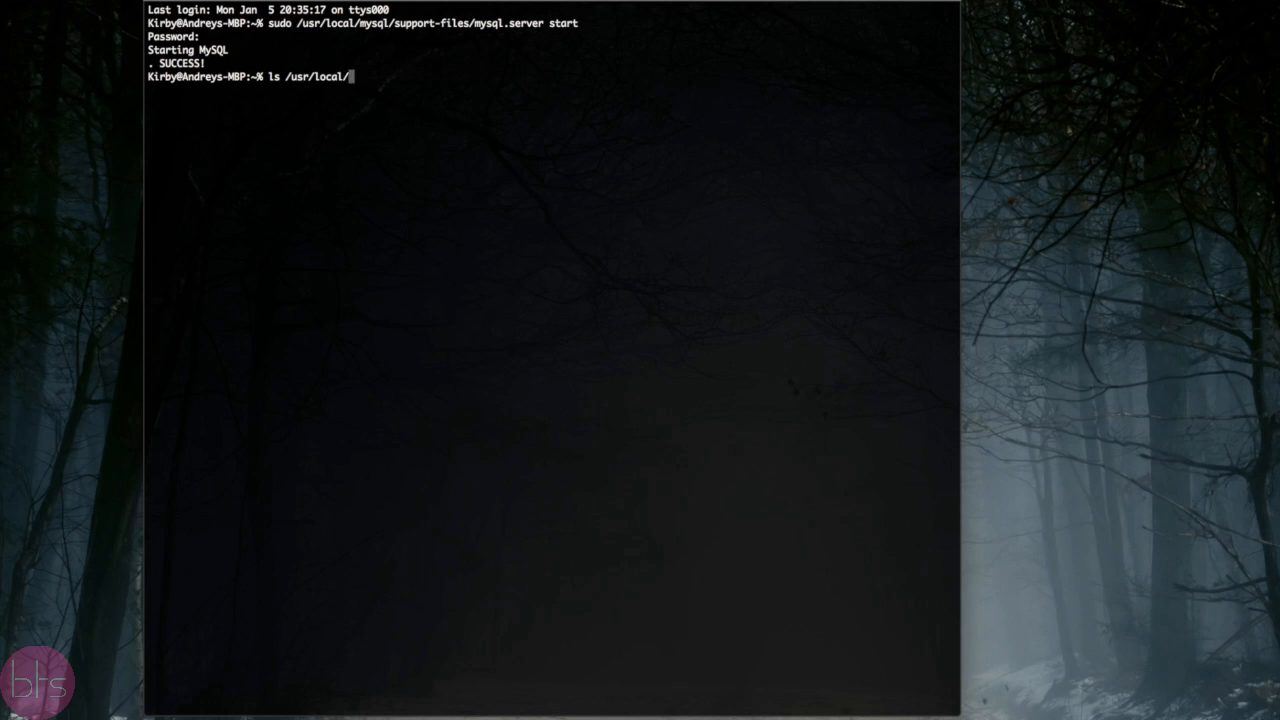
type("mysql")
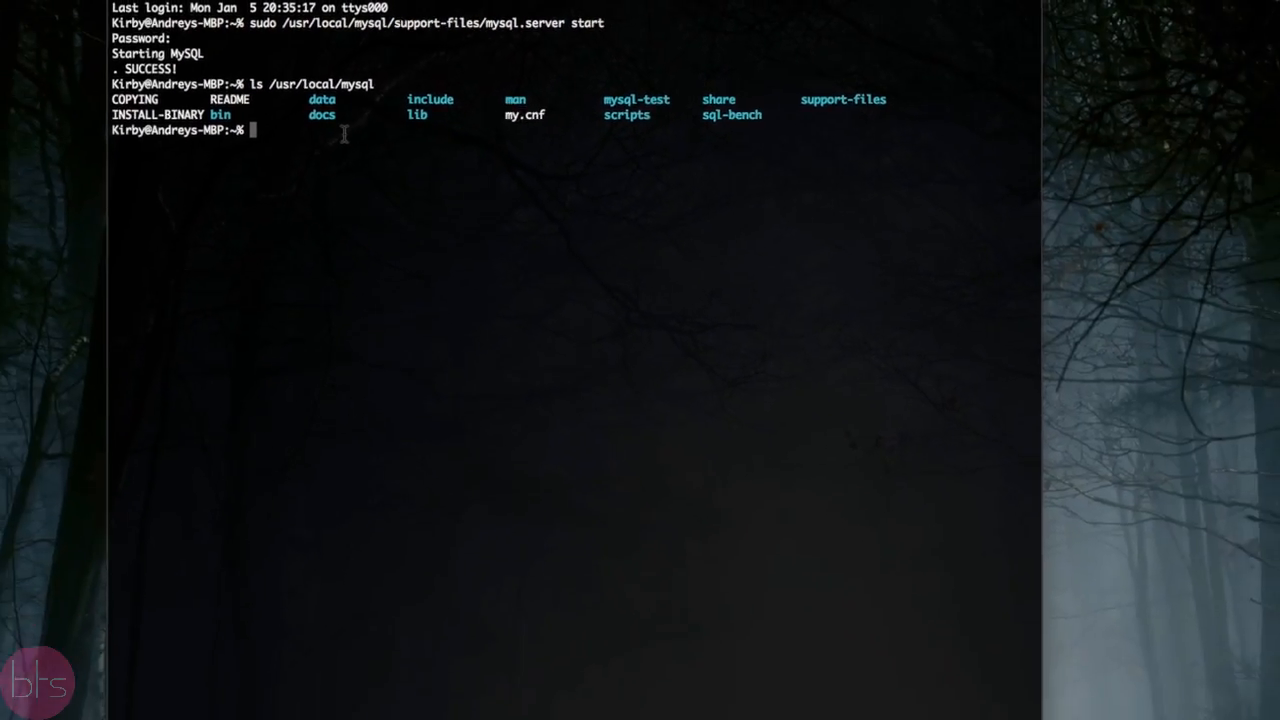
type("n")
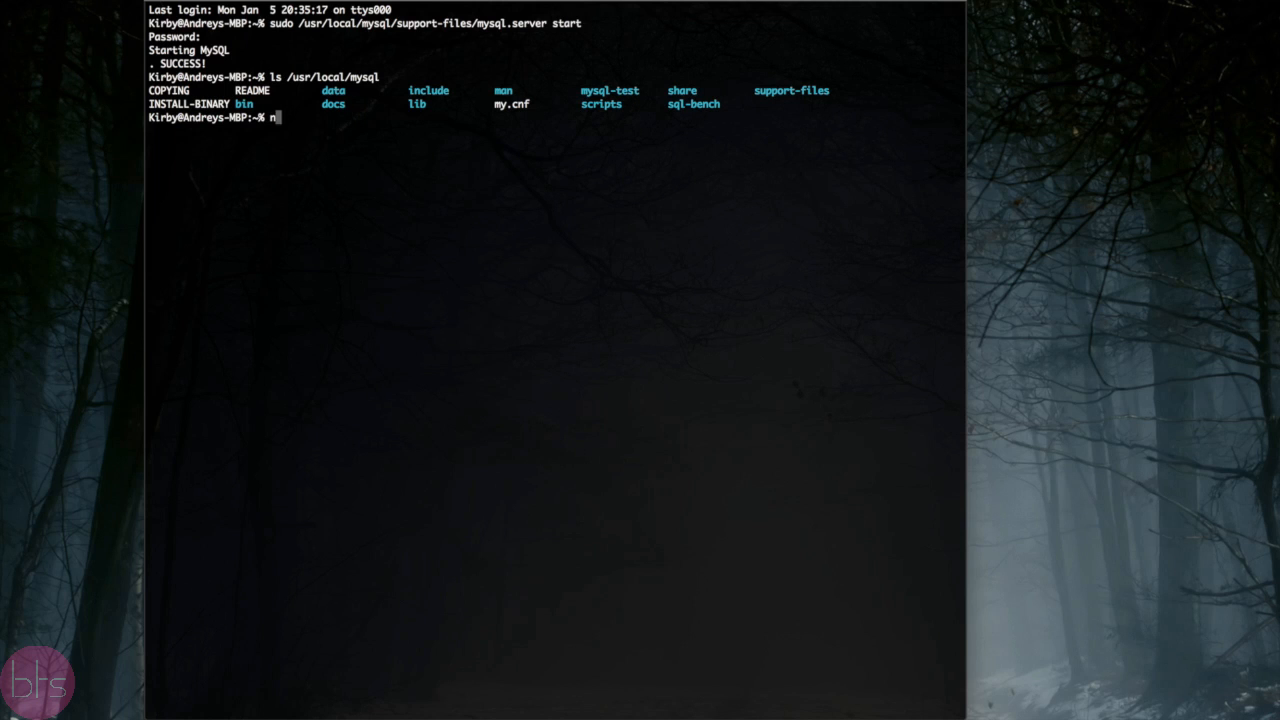
type("/usr/local/mysql/bin/mysql -u root")
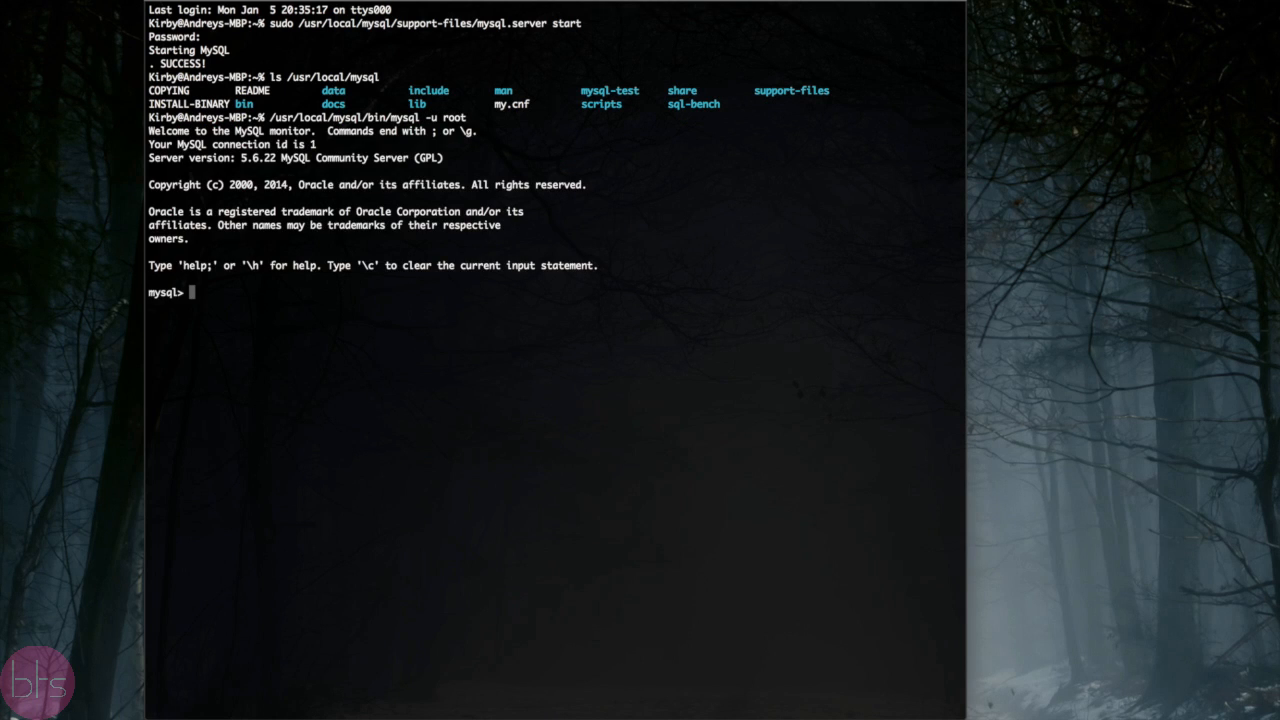
Step: Set the mysql prompt to \u@\h [\D]>\_ and check prompt variables in Firefox
type("prompt")
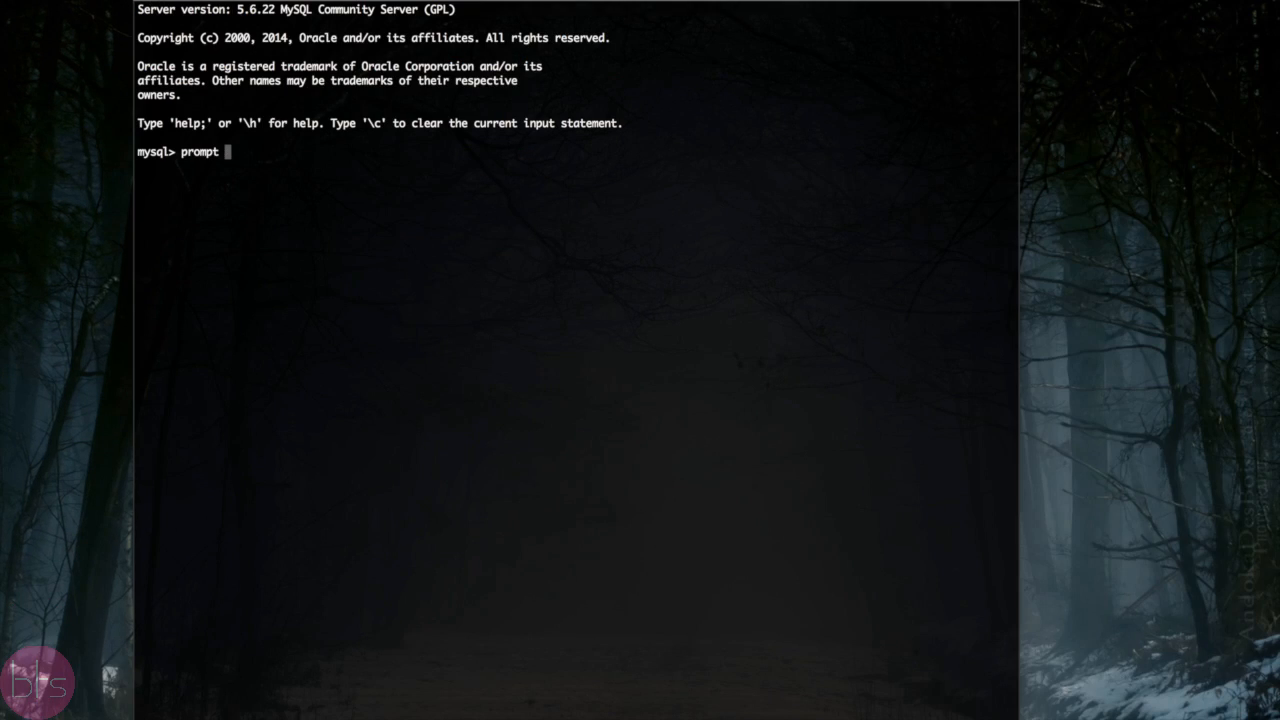
type("\\u@\\h [\\D")
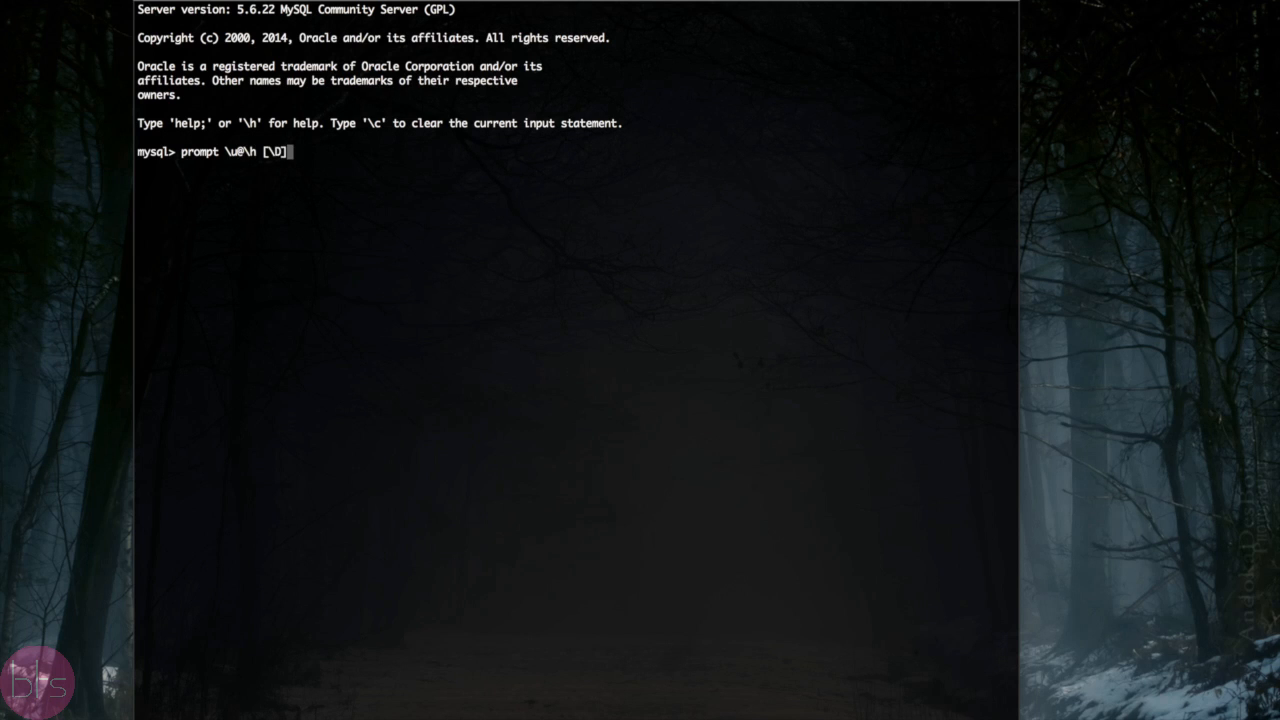
type(">\\_")
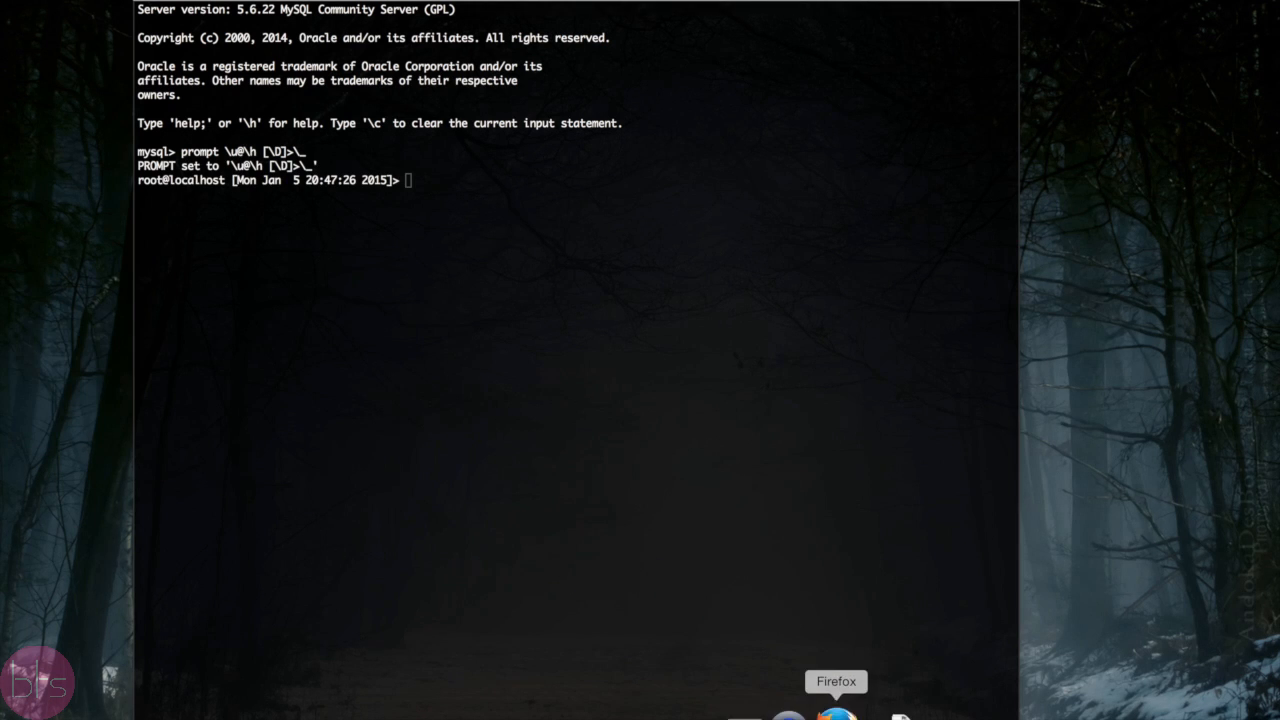
left_click(836, 710)
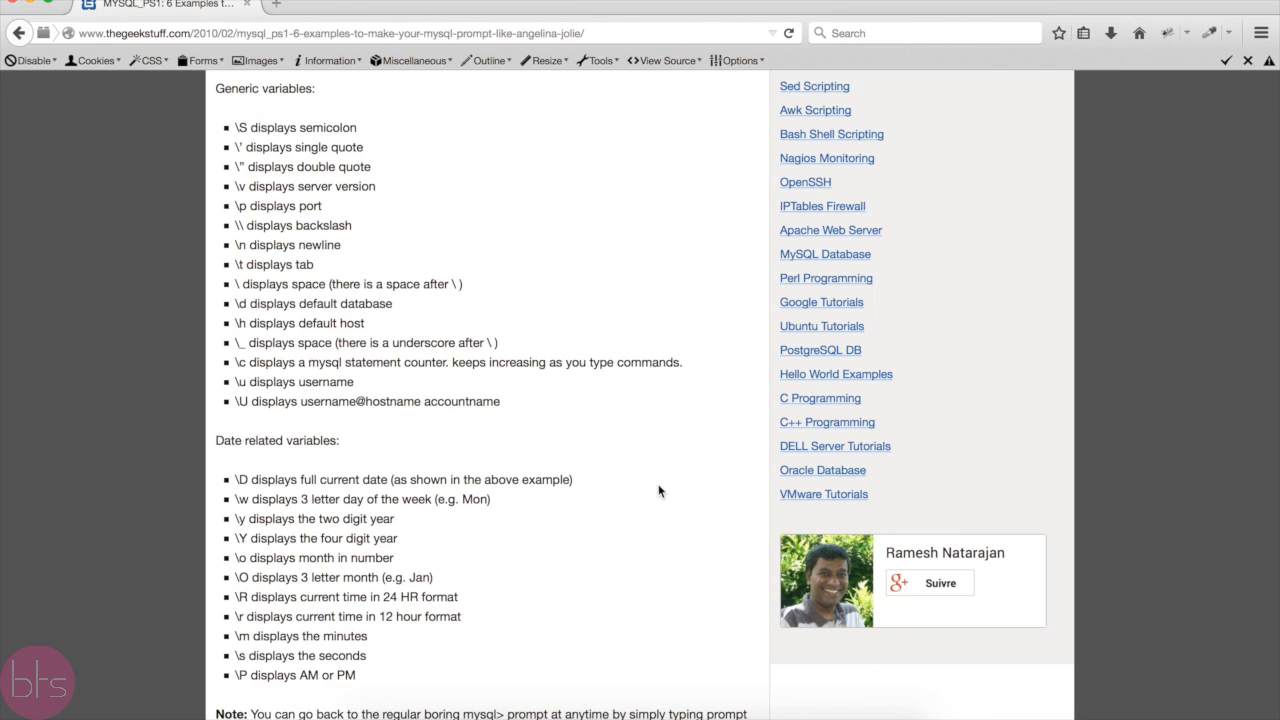
mouse_move(215, 150)
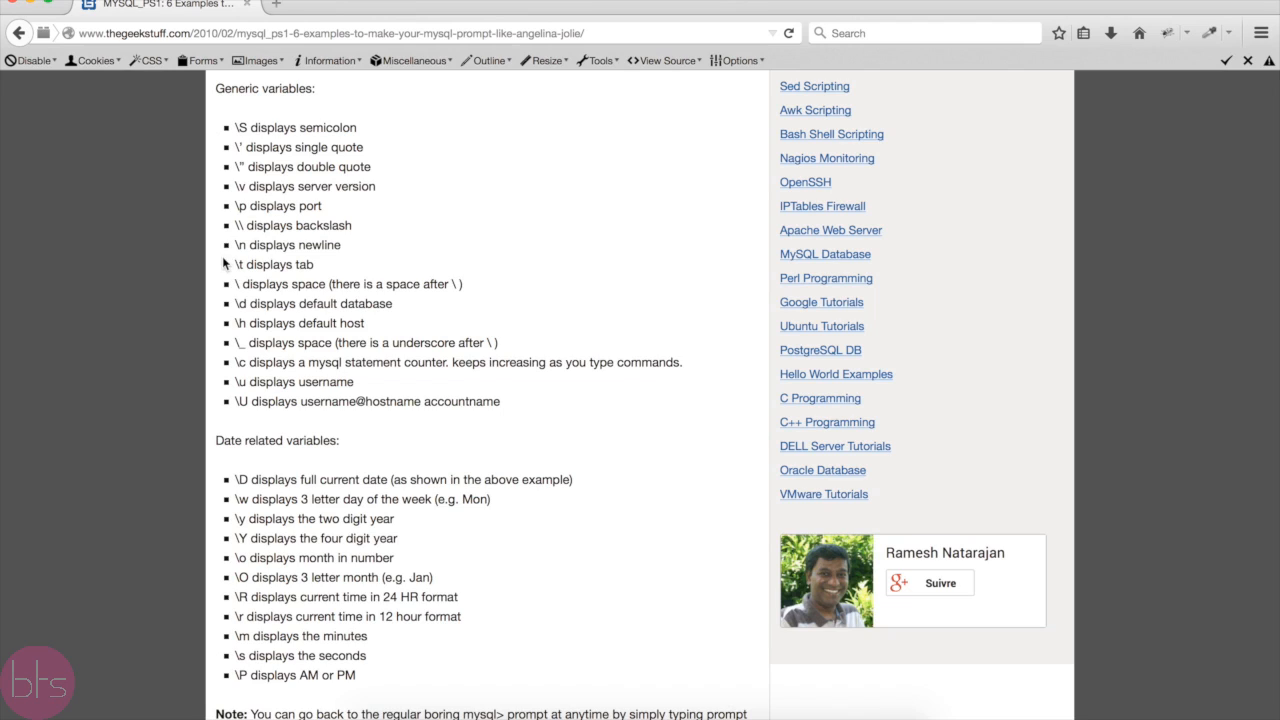
mouse_move(226, 343)
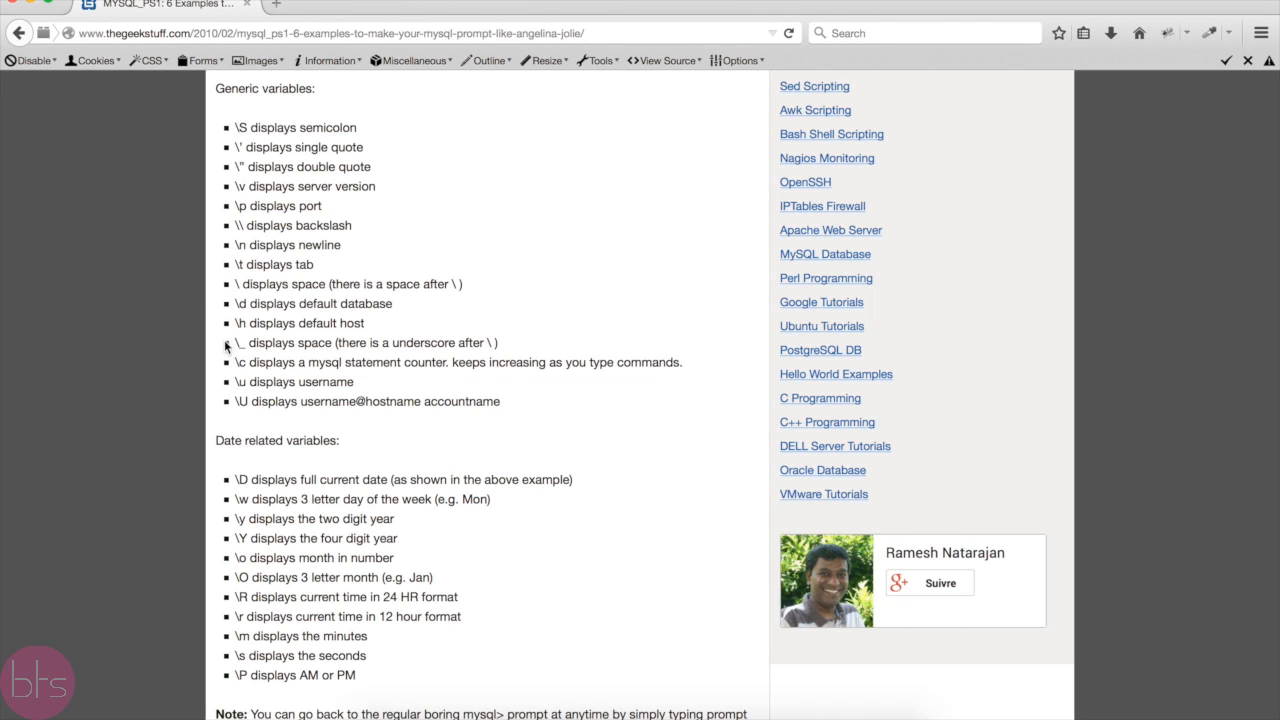
mouse_move(221, 509)
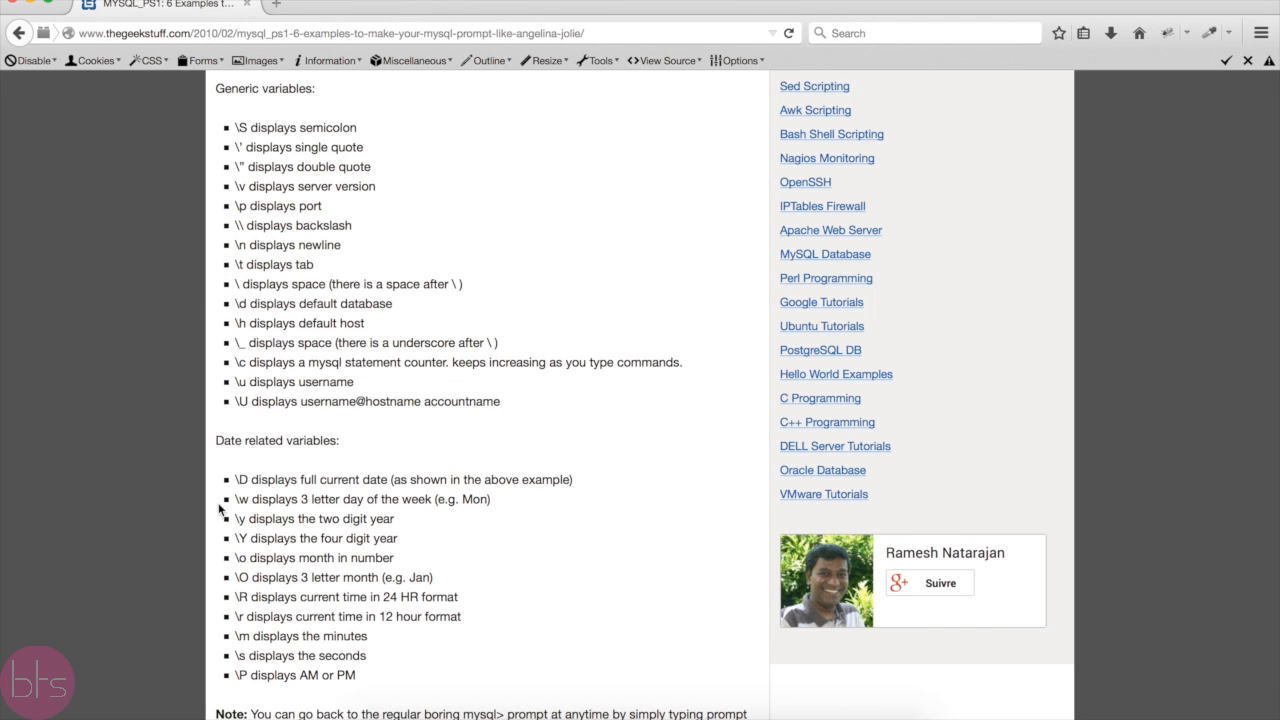
mouse_move(229, 671)
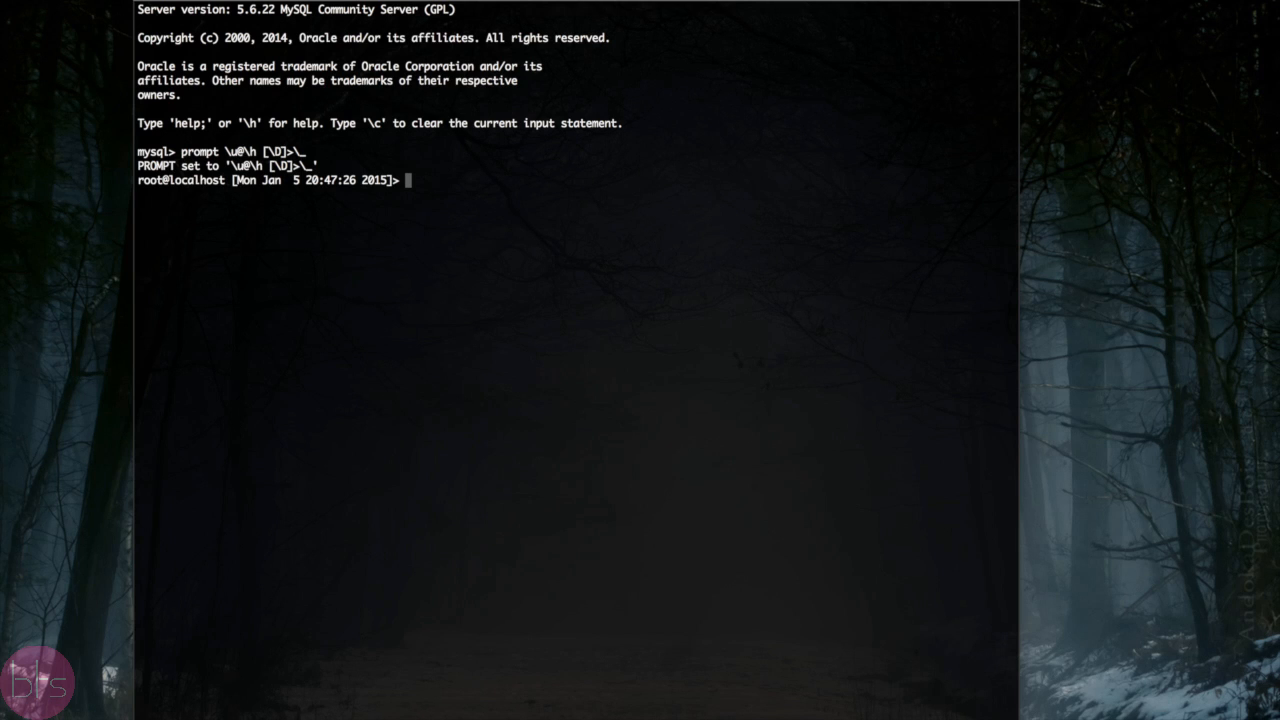
Step: Run SHOW DATABASES;, CREATE DATABASE demo;, then SHOW DATABASES; again
type("SHOW DATABASES;")
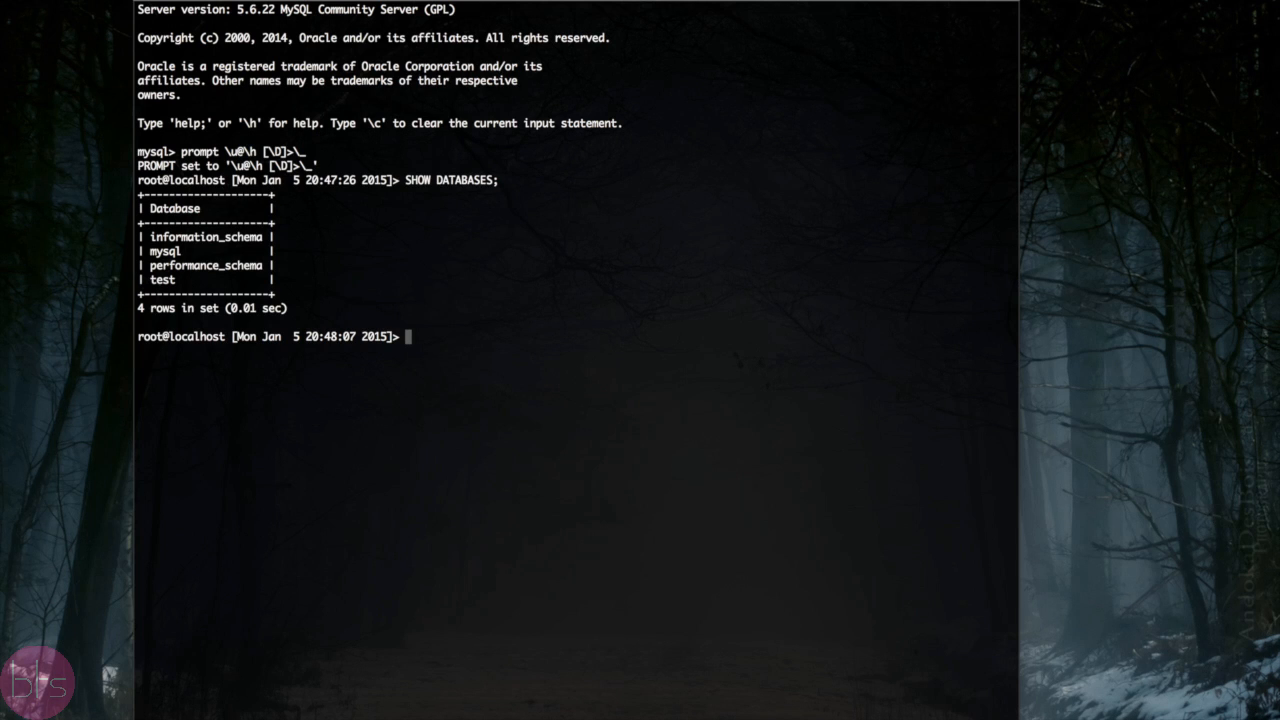
type("CREATE BA")
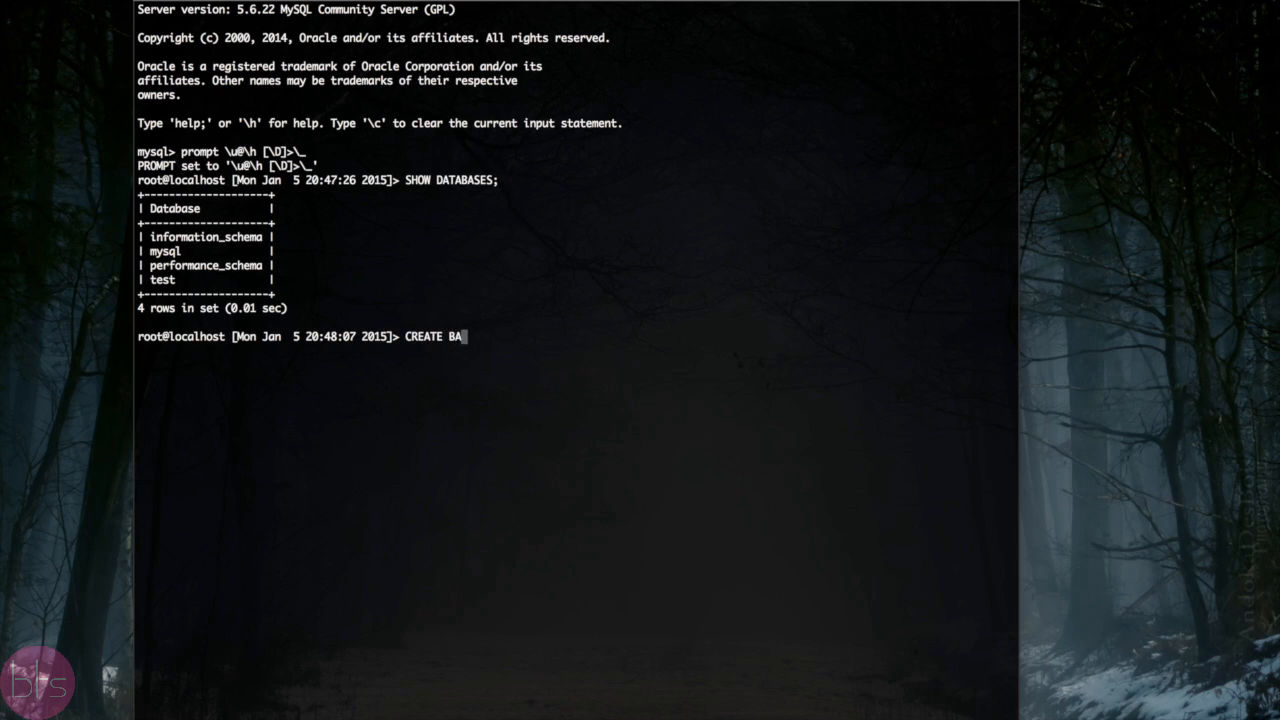
type("TABASE DEM")
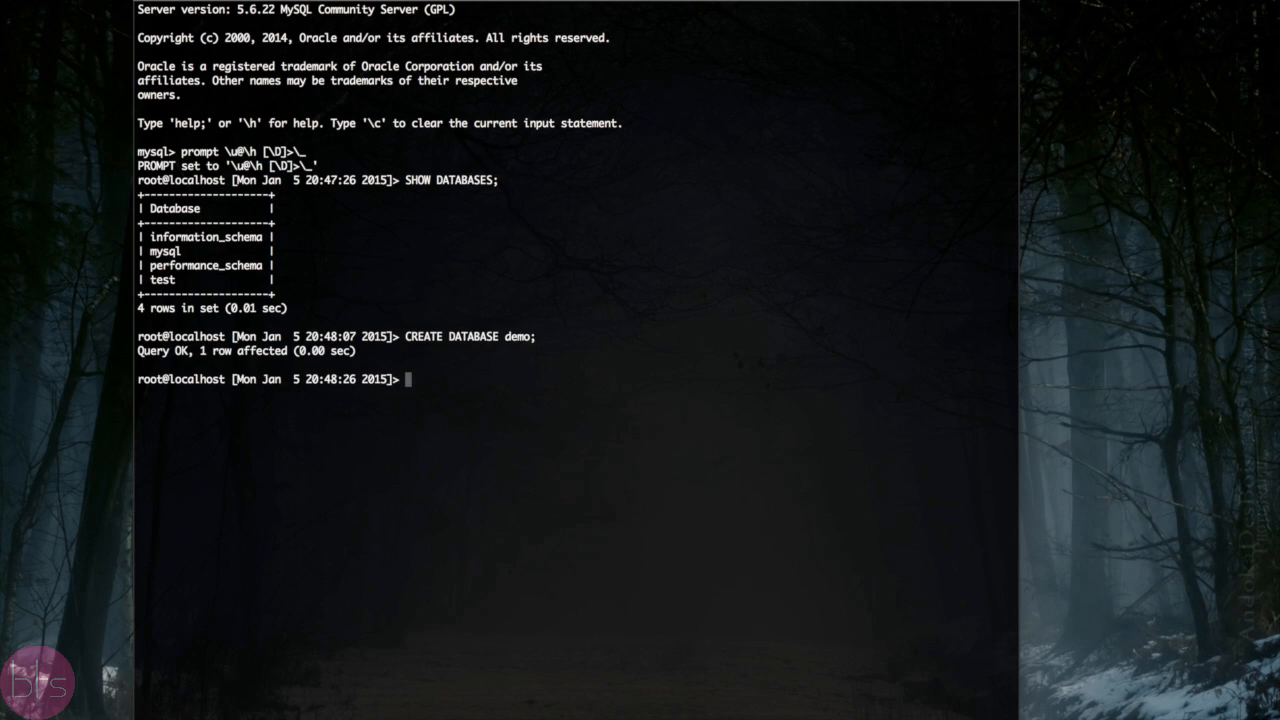
type("SHOW DATABASES;")
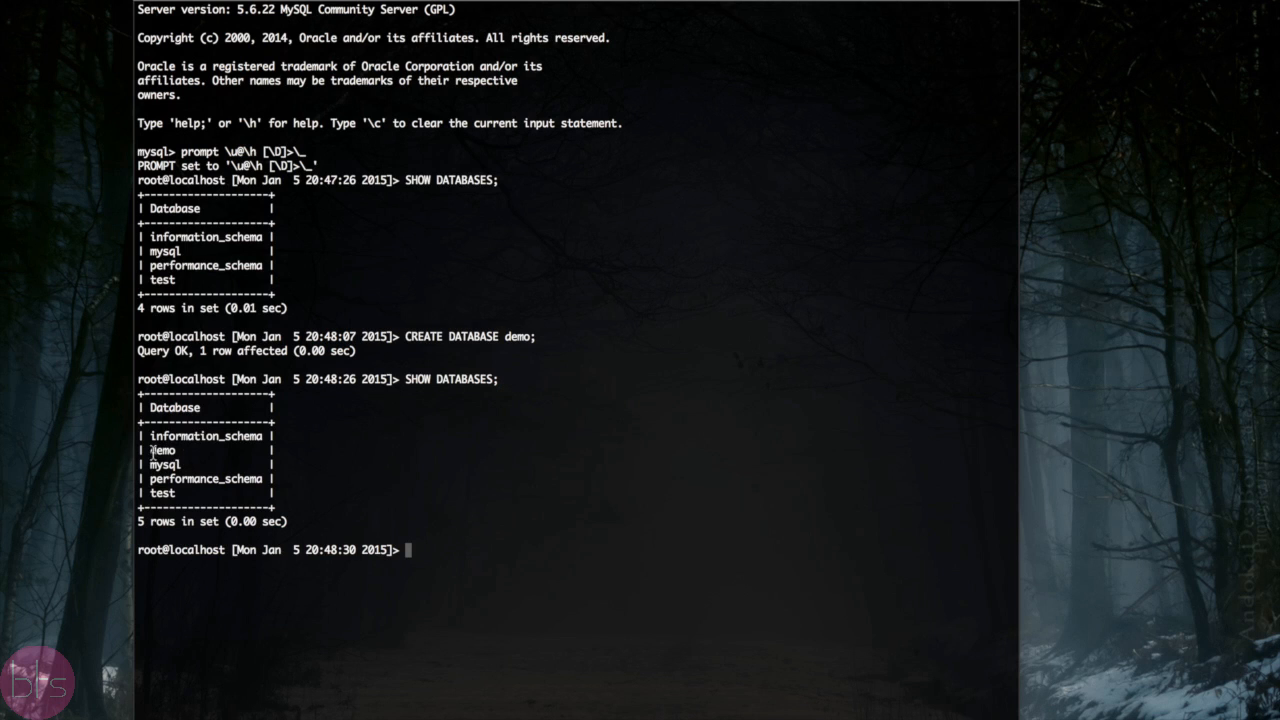
mouse_move(446, 556)
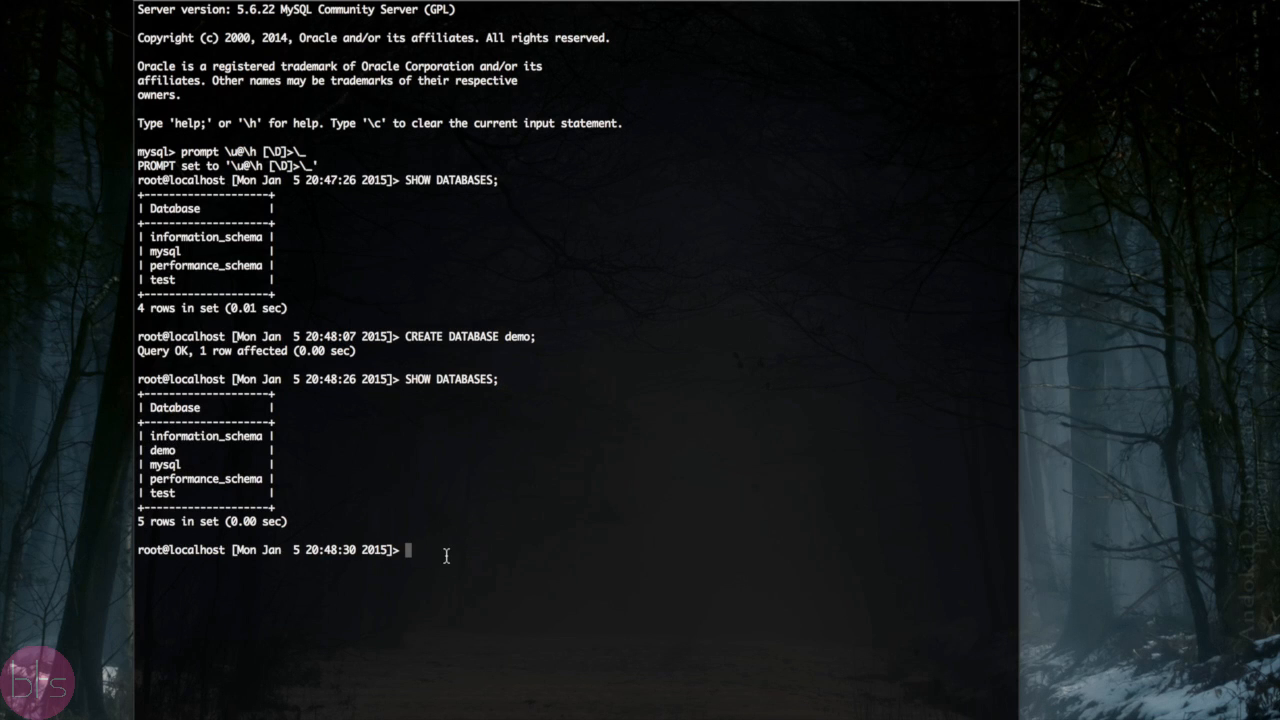
Step: Run DROP DATABASE demo; and list the databases to confirm four remain
type("DROP")
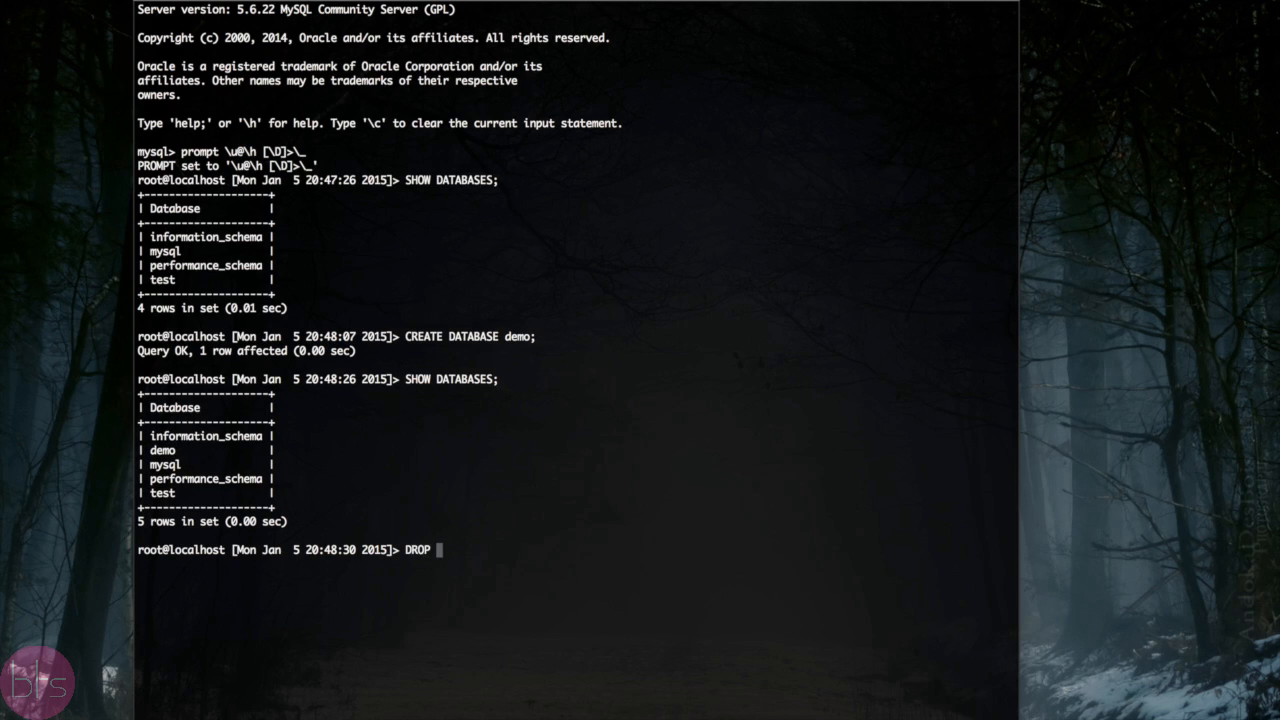
type("D")
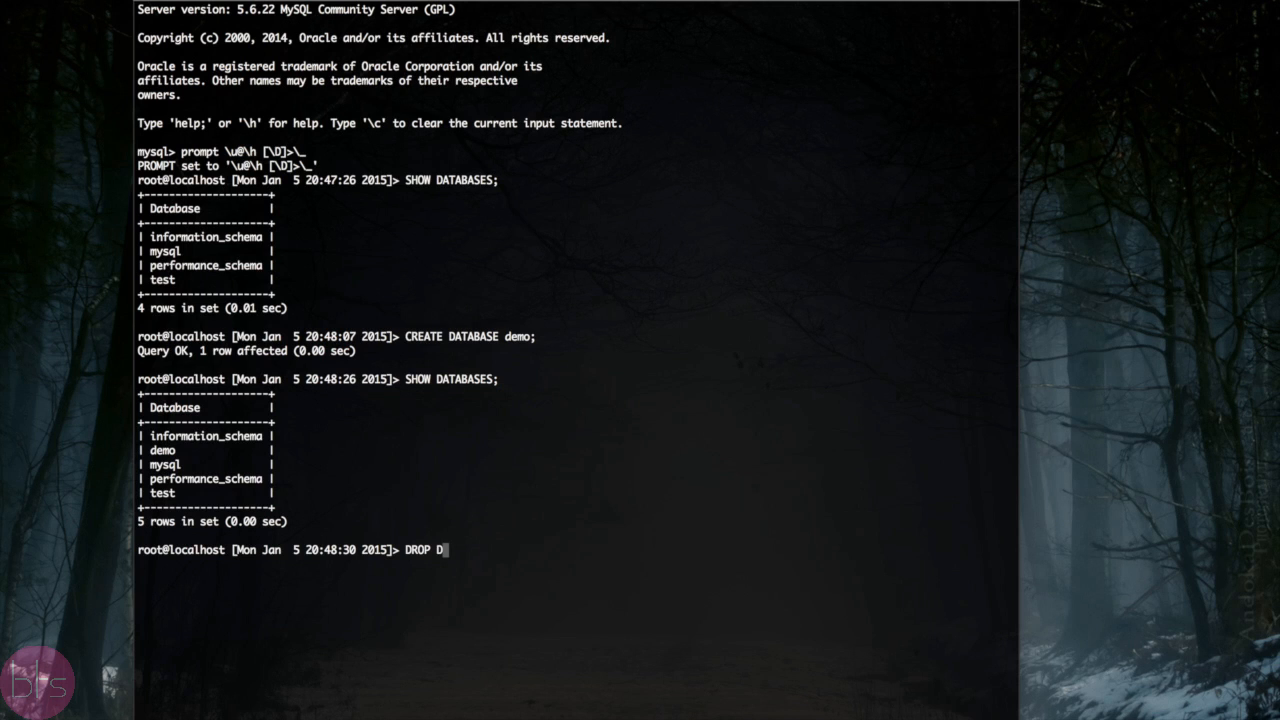
type("ATABASE")
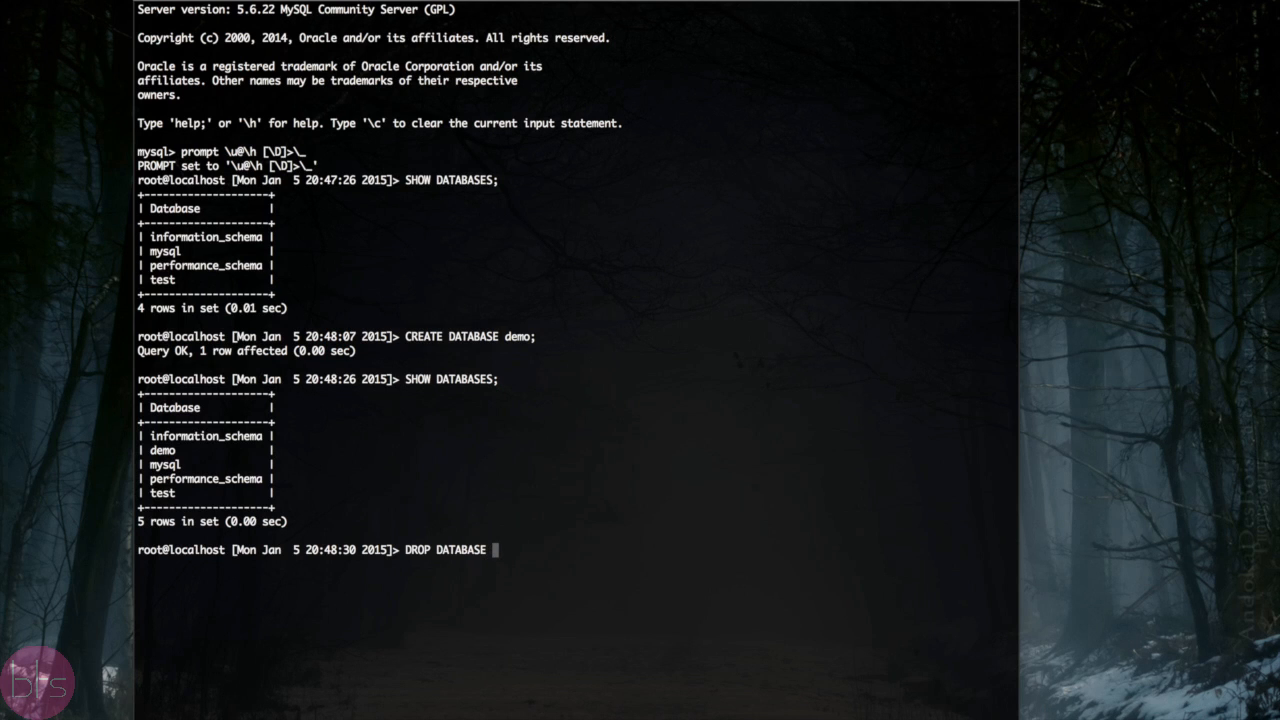
type("demo;")
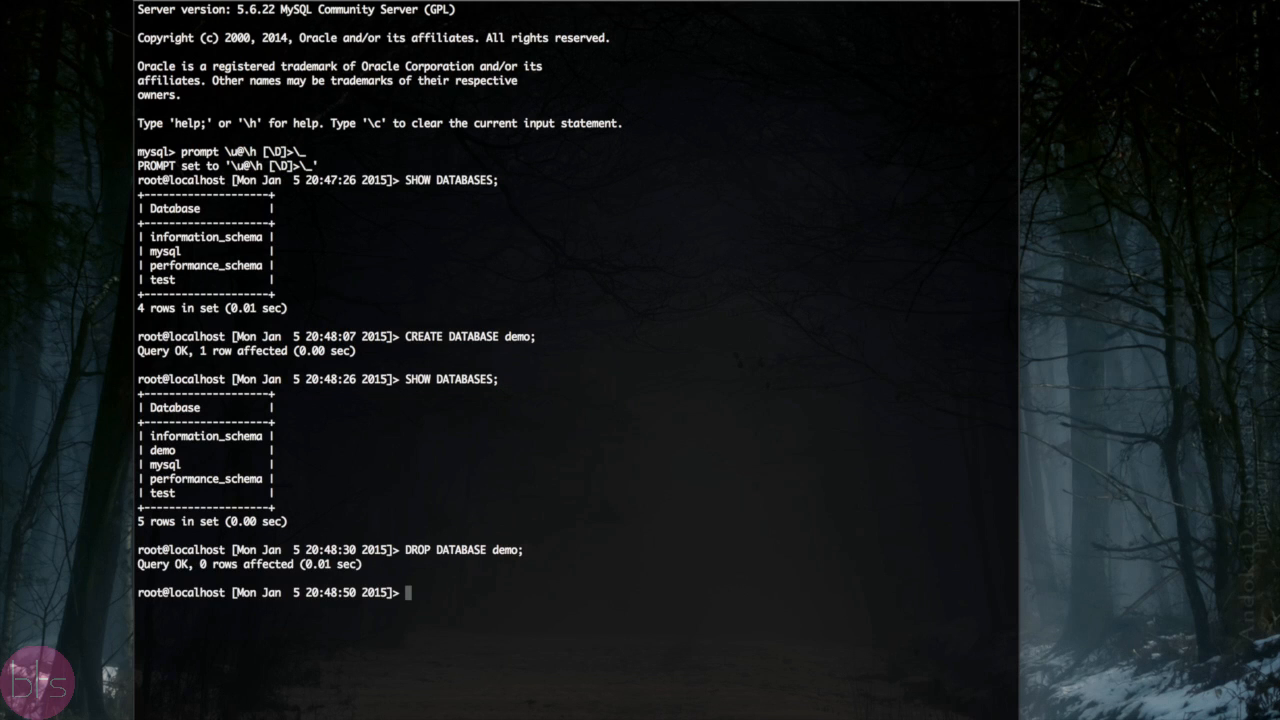
type("DROP DATABASE demo;")
type("SHOW DATABASES;")
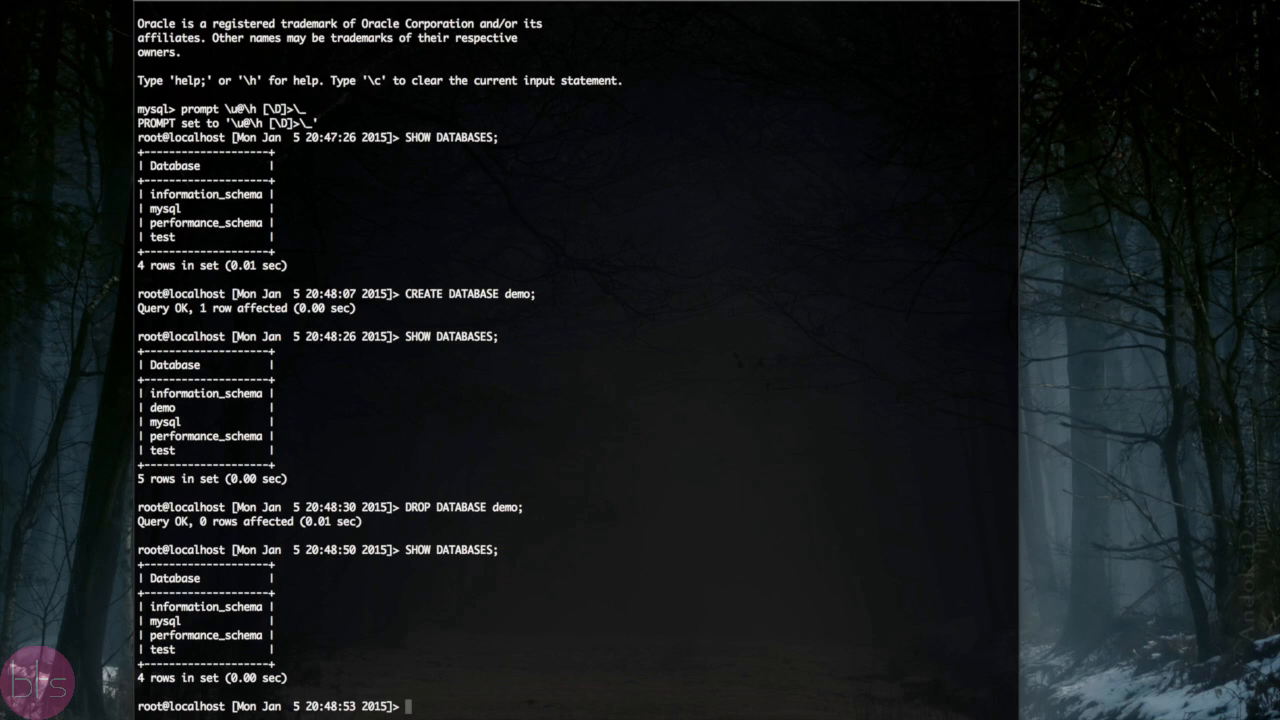
Step: Recreate demo and create demoTable (id INT auto-increment primary key, name VARCHAR(20), date DATE)
type("DROP DATABASE demo;")
type("Use demo;")
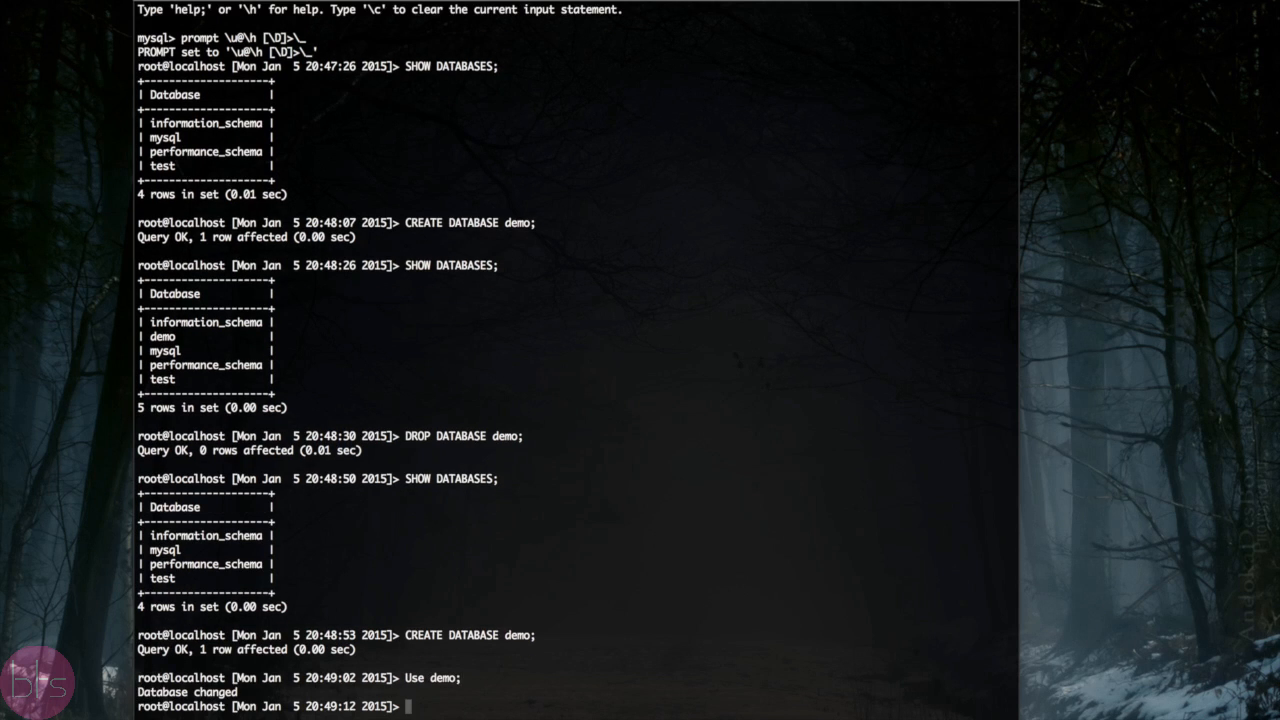
type("CREATE TABLE demoT")
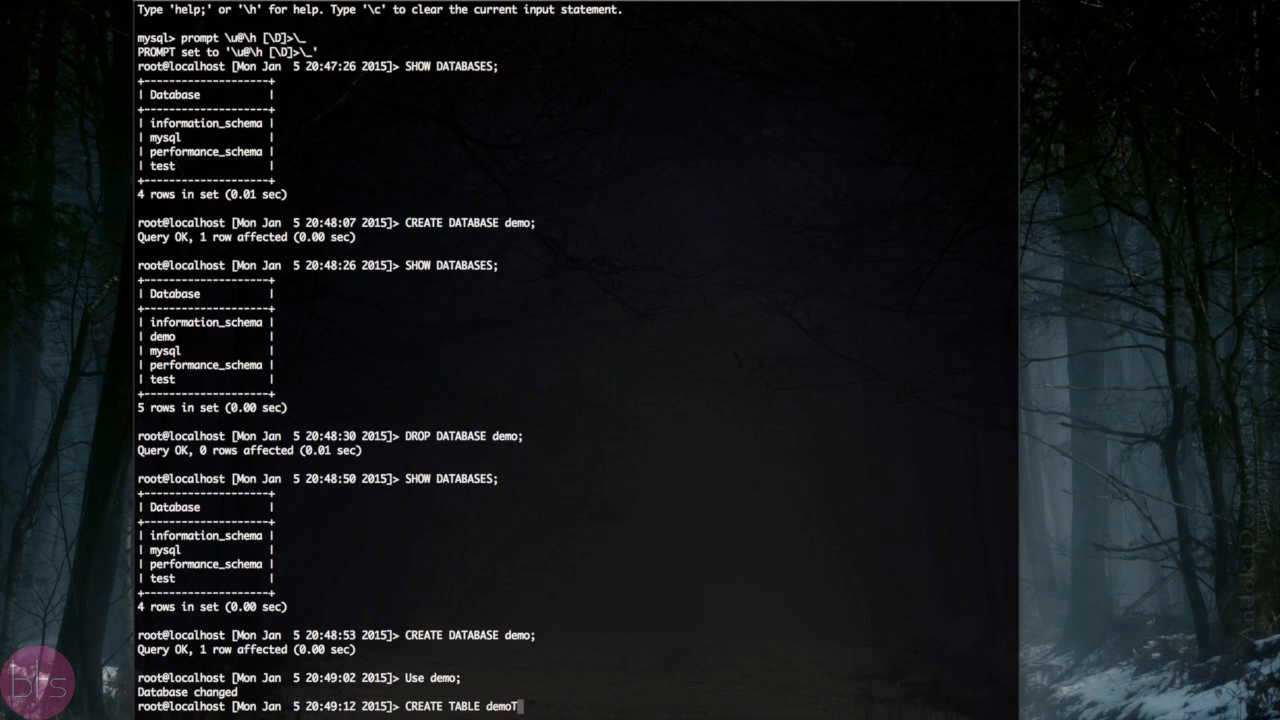
type("able (id I")
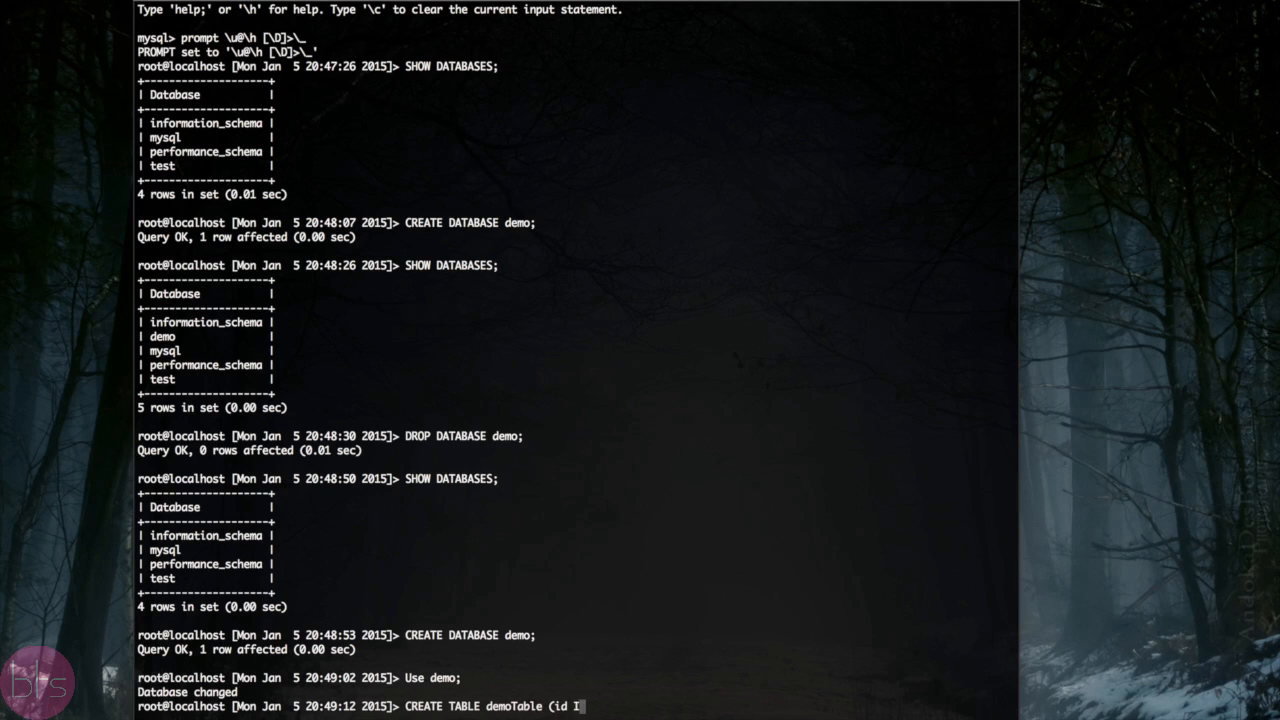
type("NT NOT NULL PRIMARY")
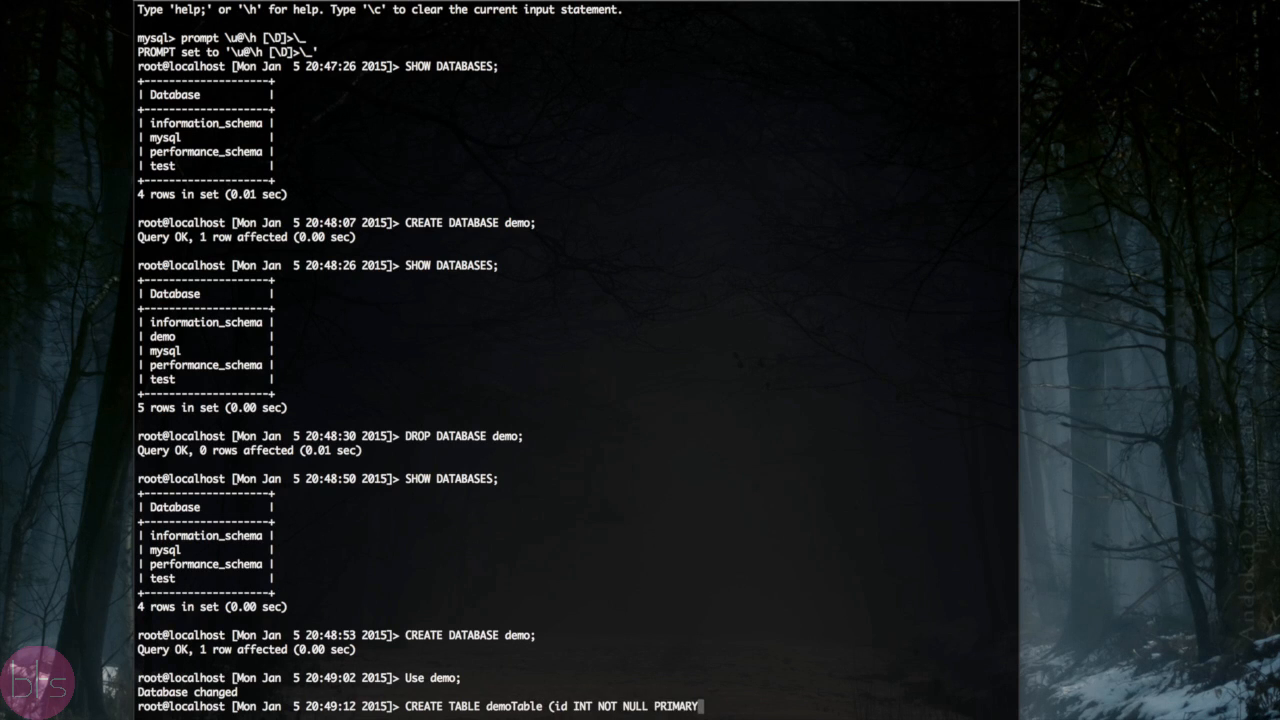
type("KEY AUTO_I")
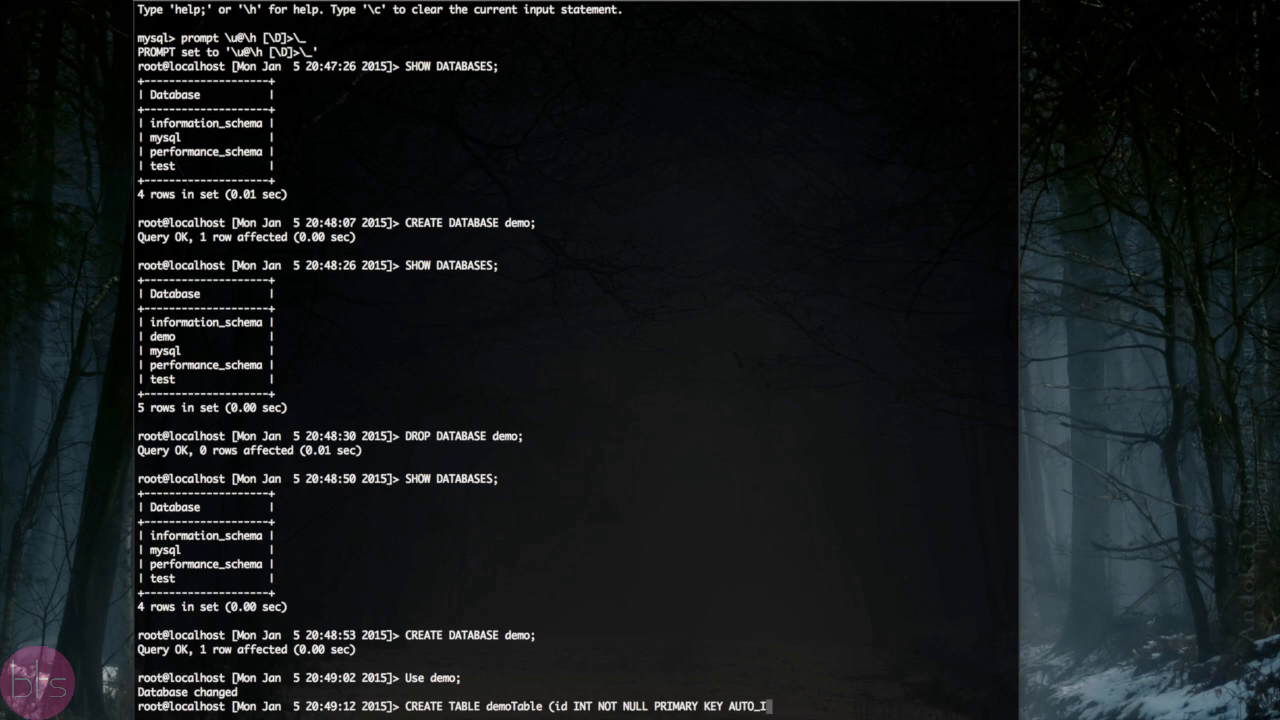
type("NCREMENT, name")
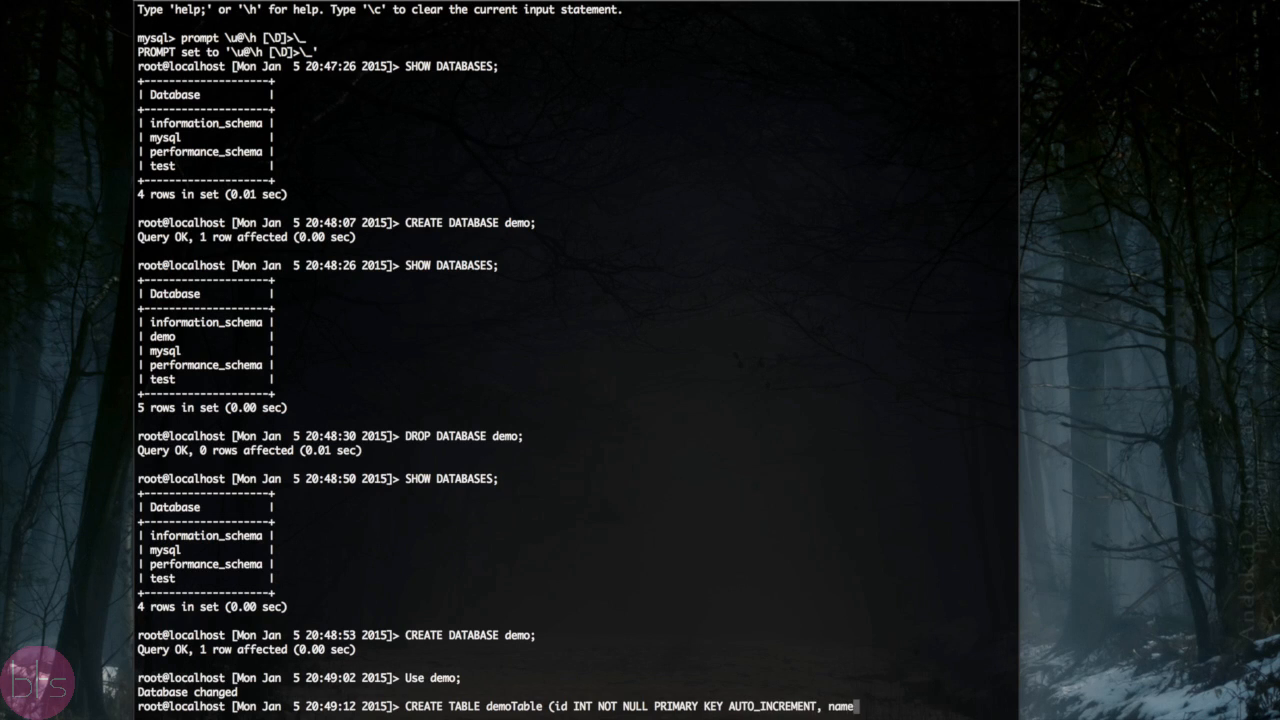
type("VARCHAR")
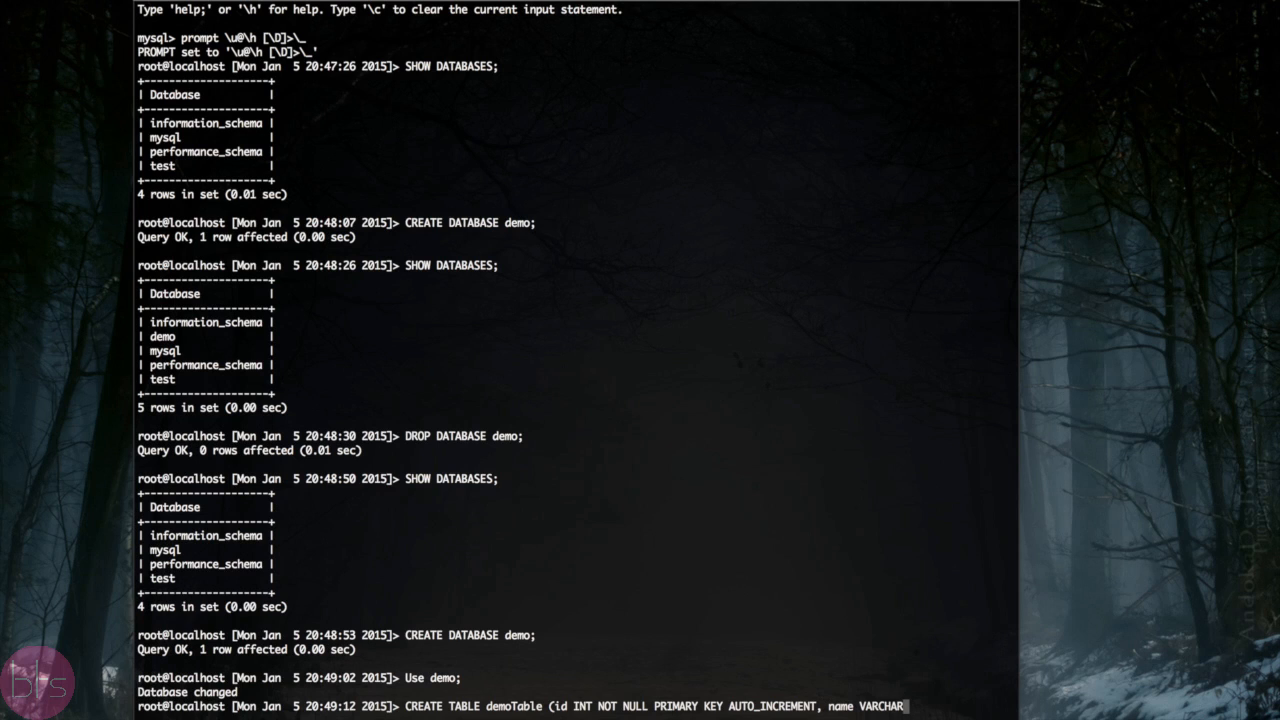
type("(20),")
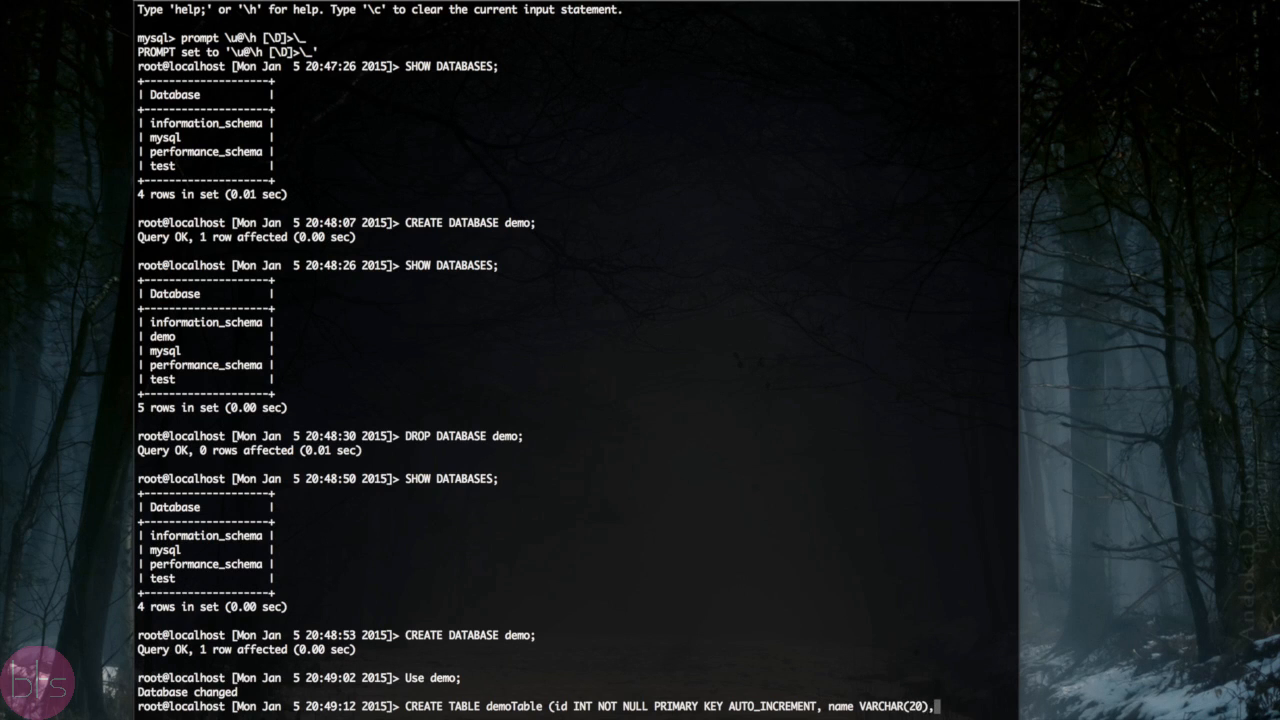
type("date DATE);")
type("SHOW TABLES;")
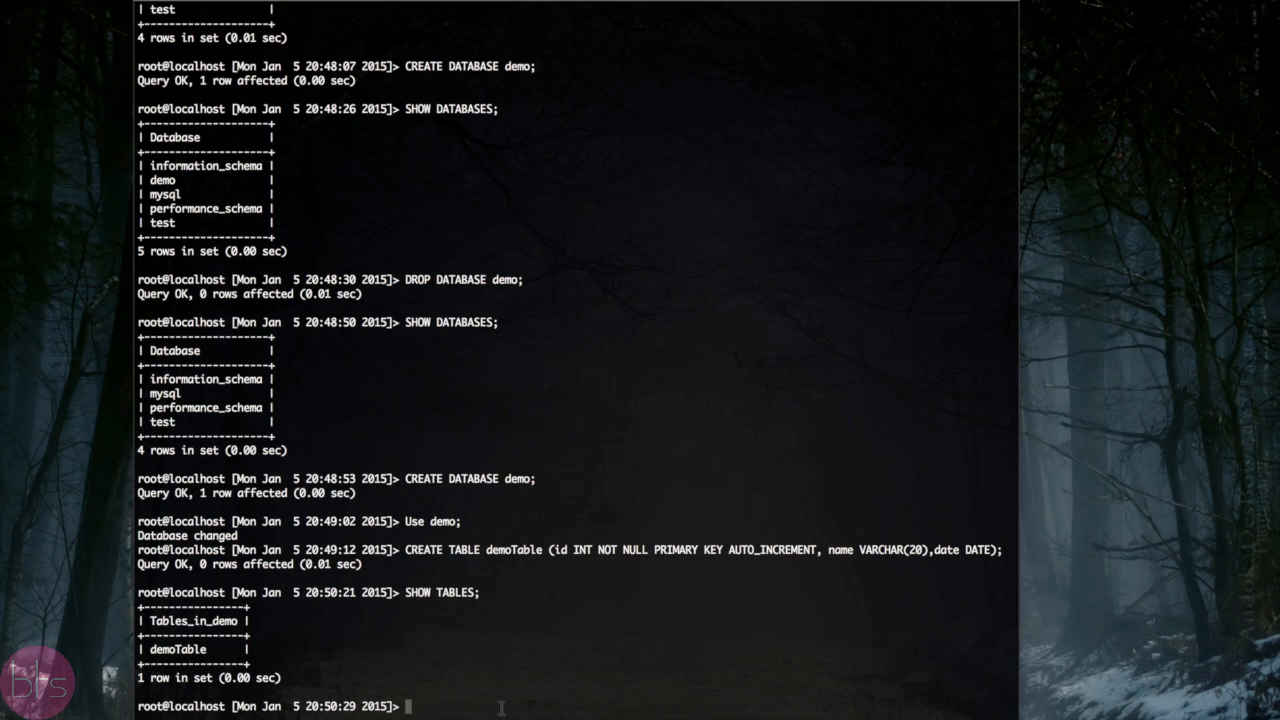
Step: Type DROP TABLE demoTable at the mysql prompt without running it
type("DROP TABLE")
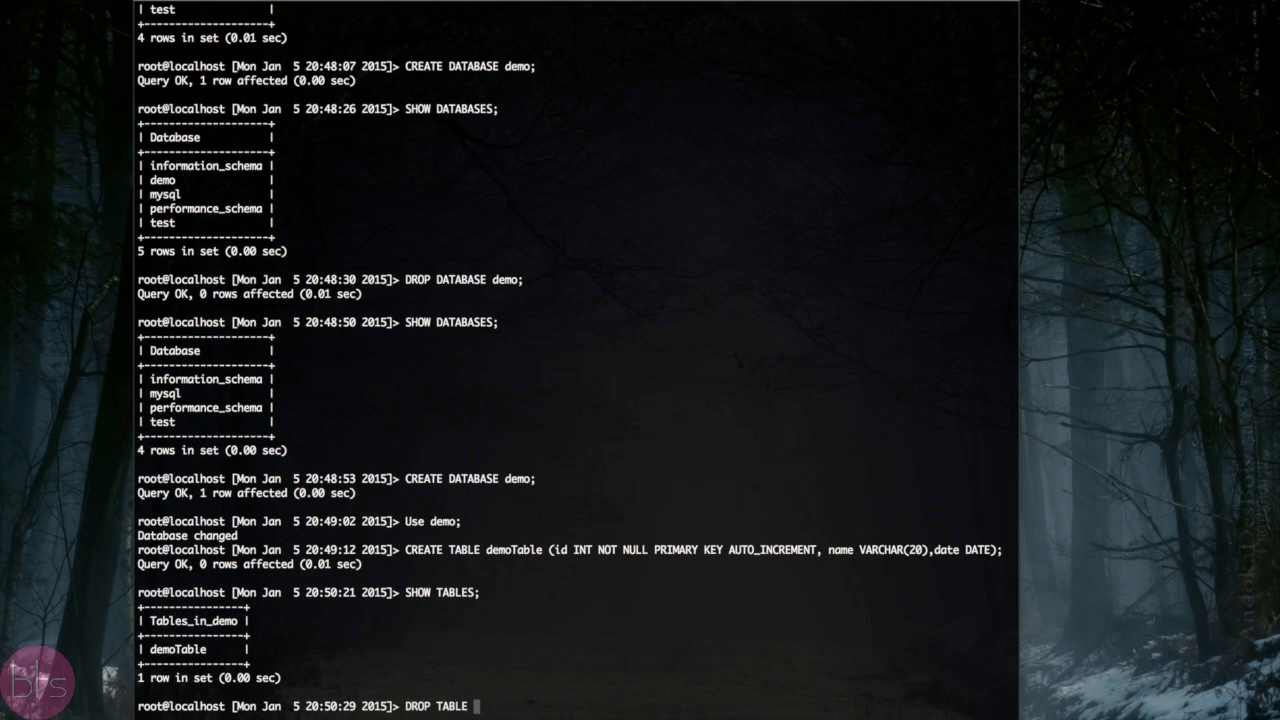
type("demoTable")
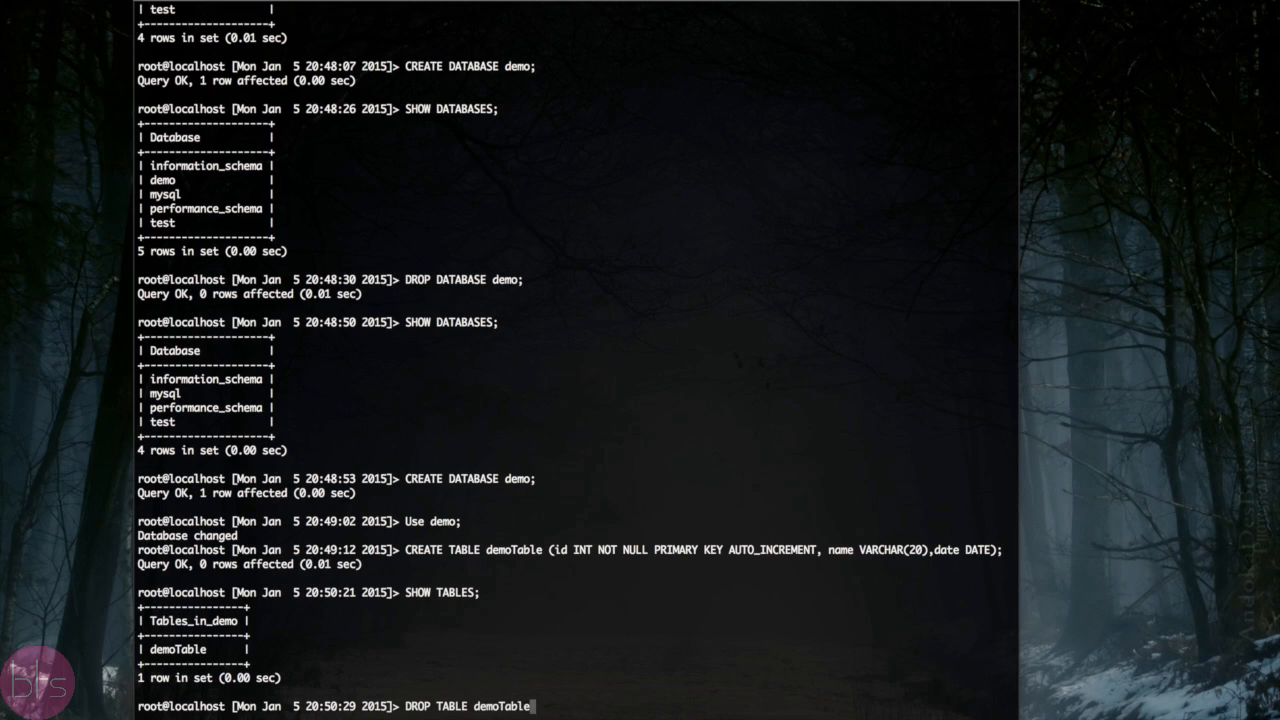